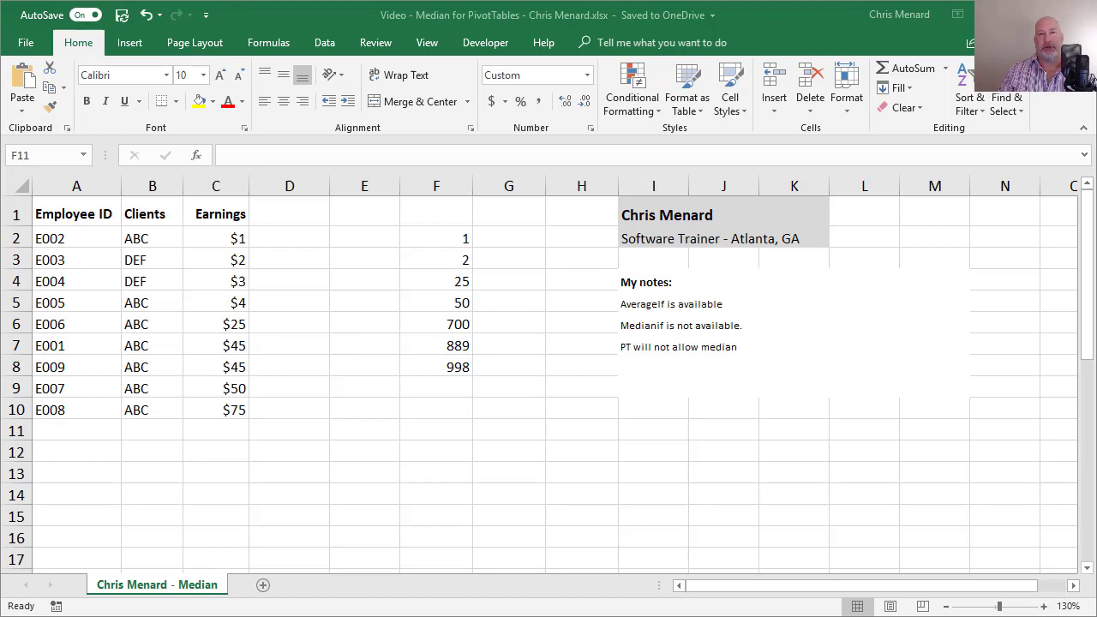
mouse_move(689, 552)
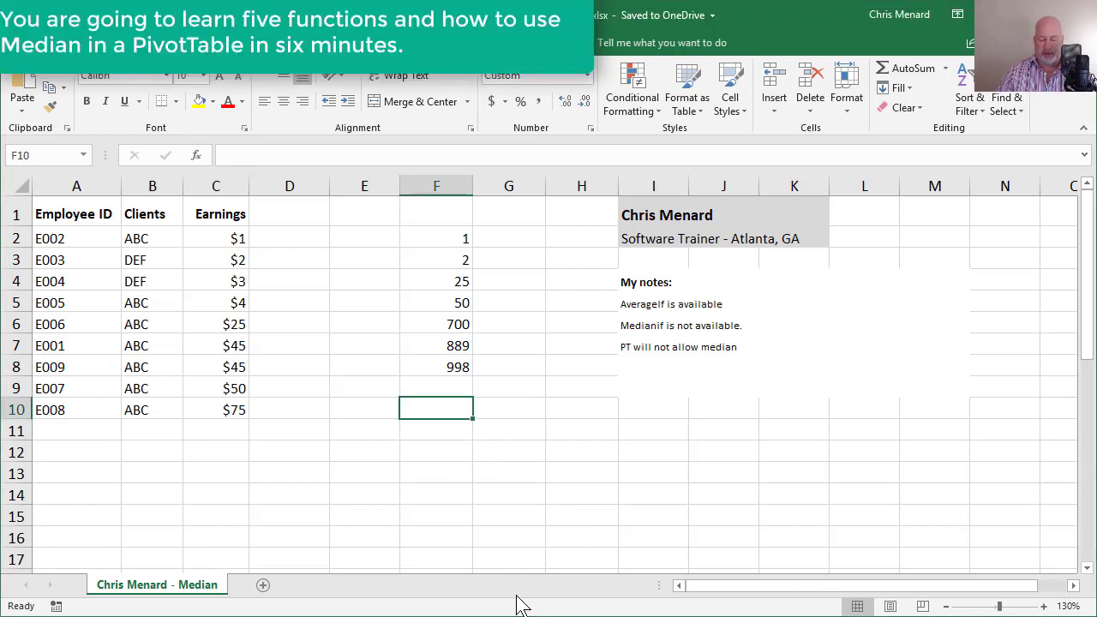
- Compute the average of F2:F8 in F10, giving 381
text(=averag)
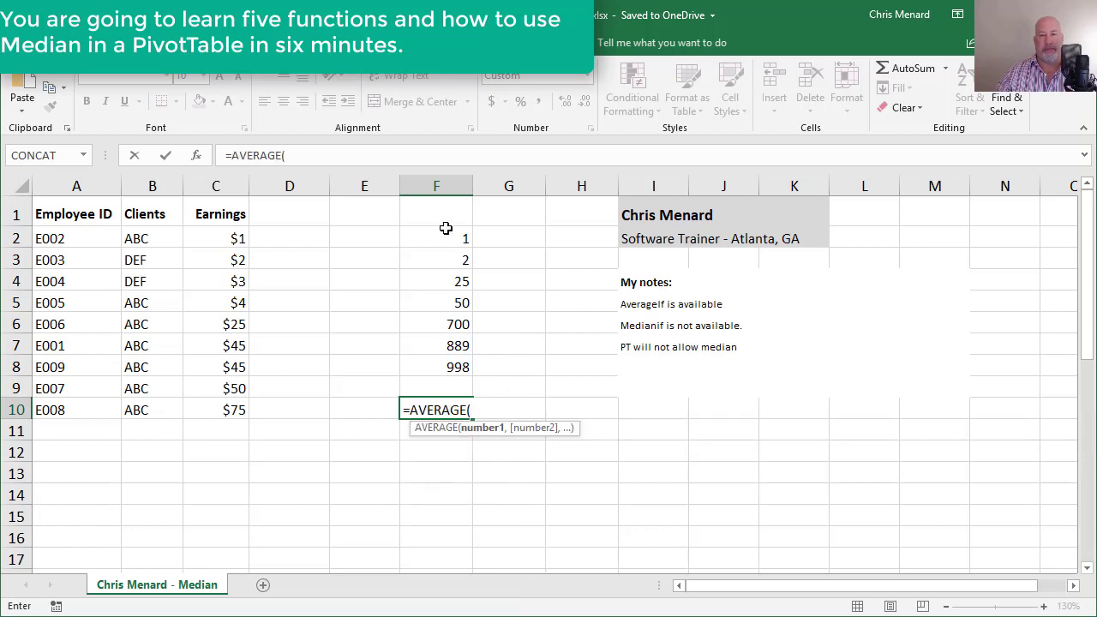
drag(436, 239, 435, 367)
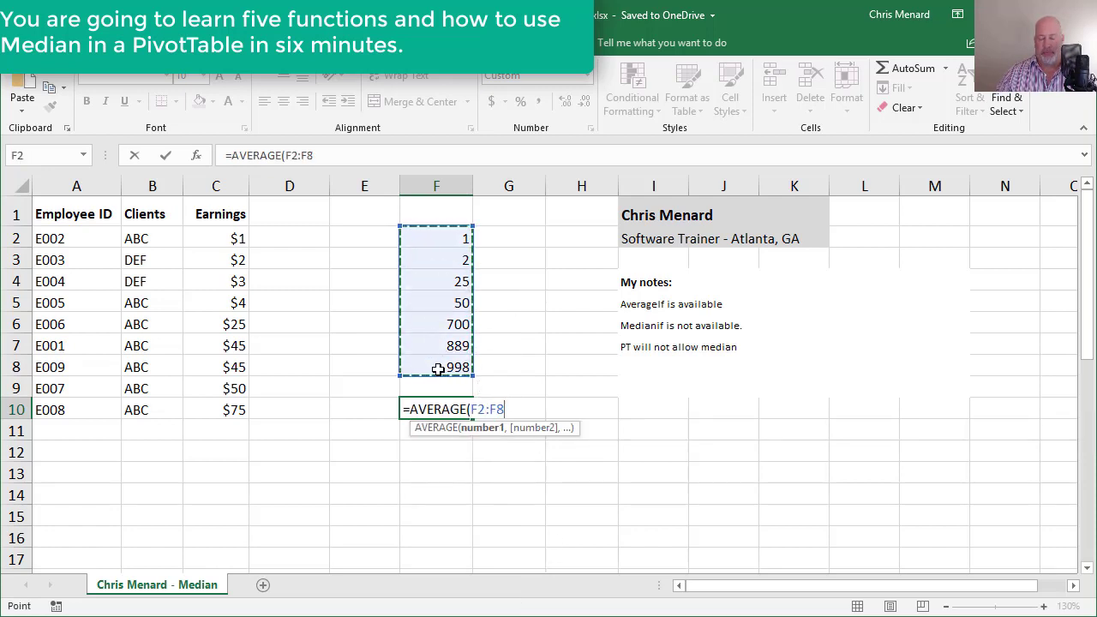
key(Return)
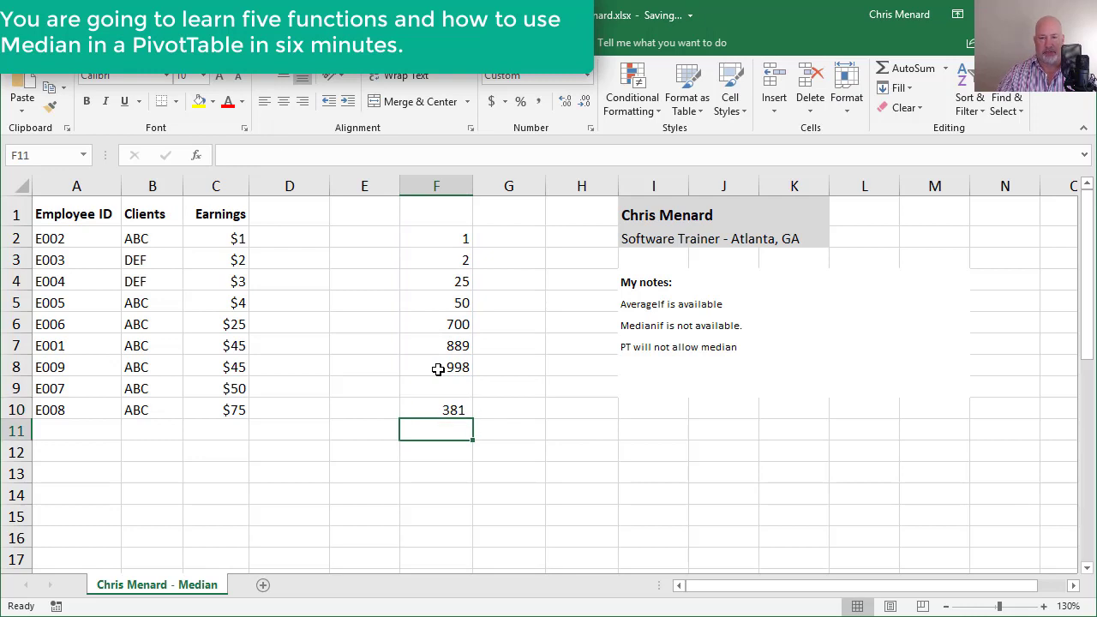
- Compute the median of F2:F8 in F11, giving 50, then return to the earnings data
text(=AVERAGE(F2:F8))
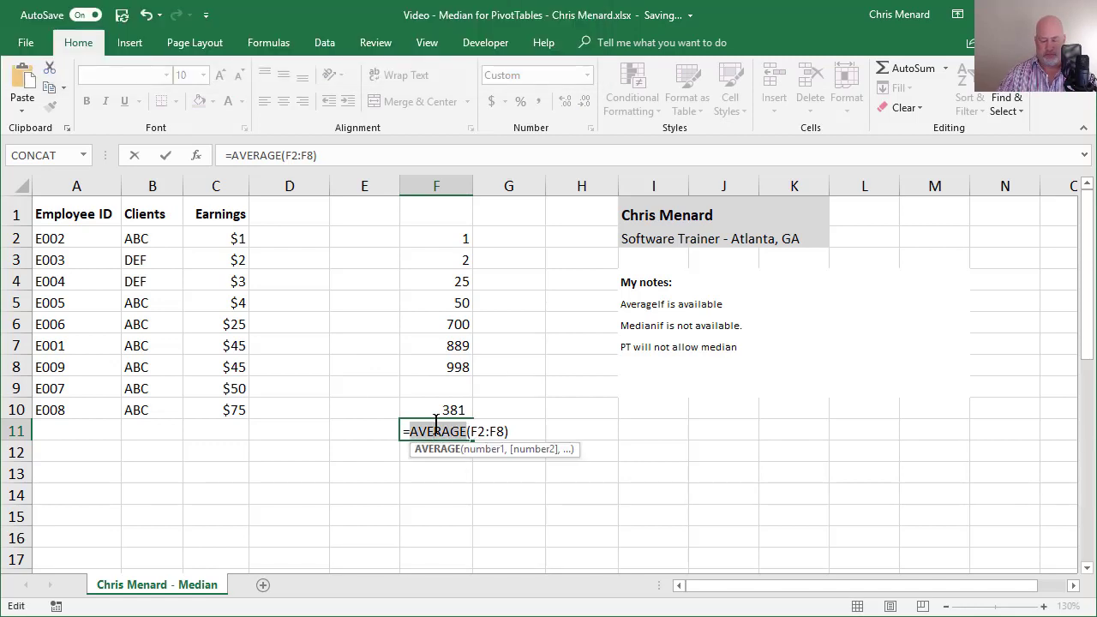
key(Return)
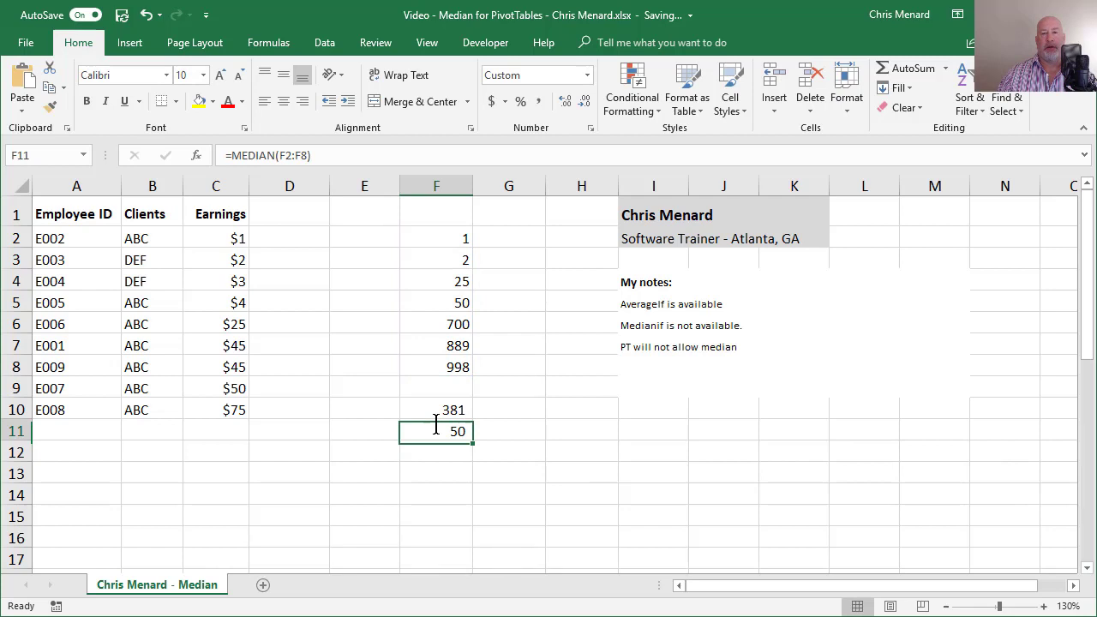
click(153, 433)
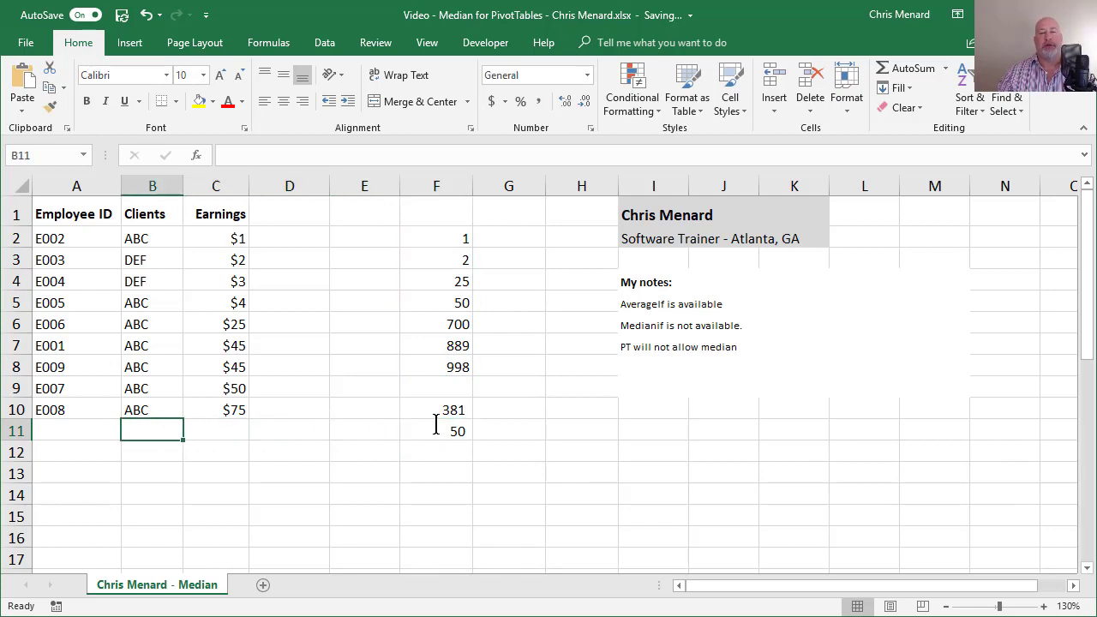
click(216, 261)
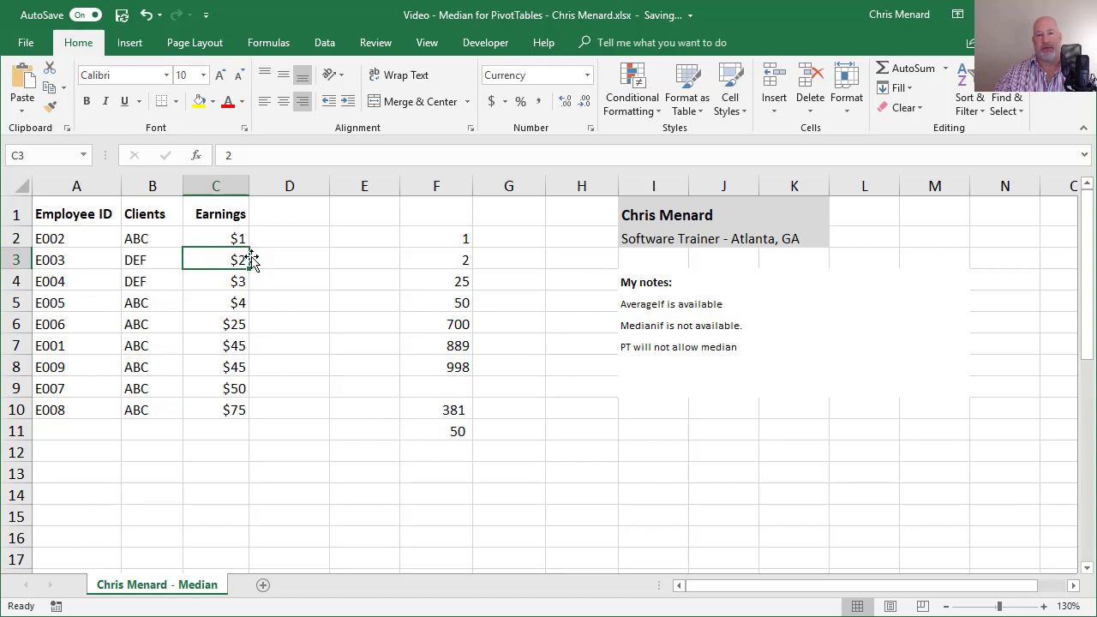
- Insert a PivotTable on a new worksheet from the employee data with Clients as rows
click(130, 42)
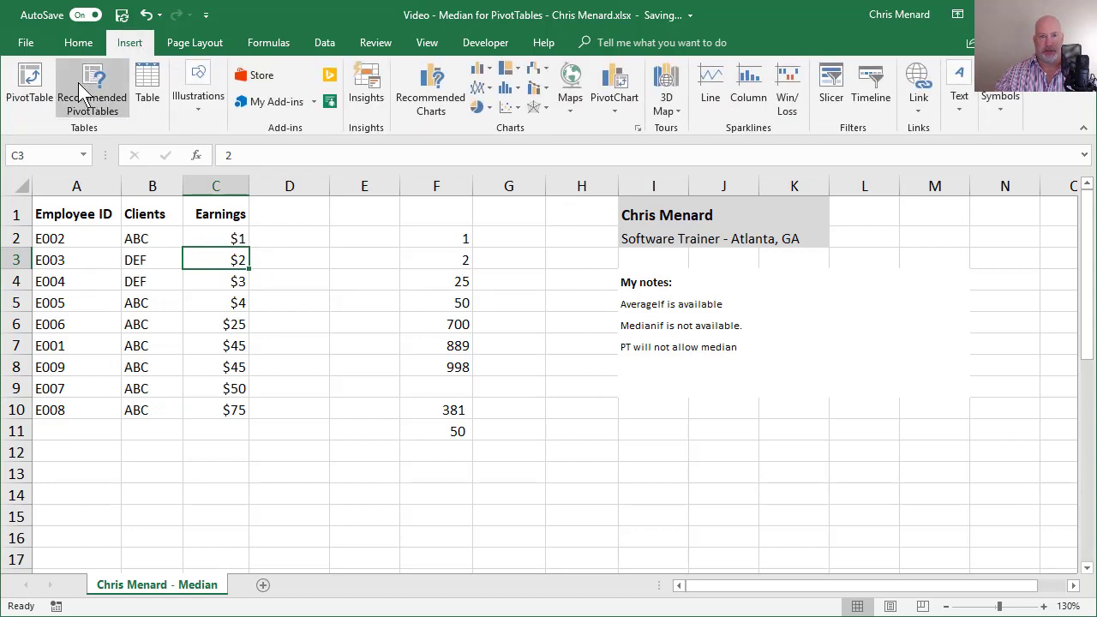
click(27, 82)
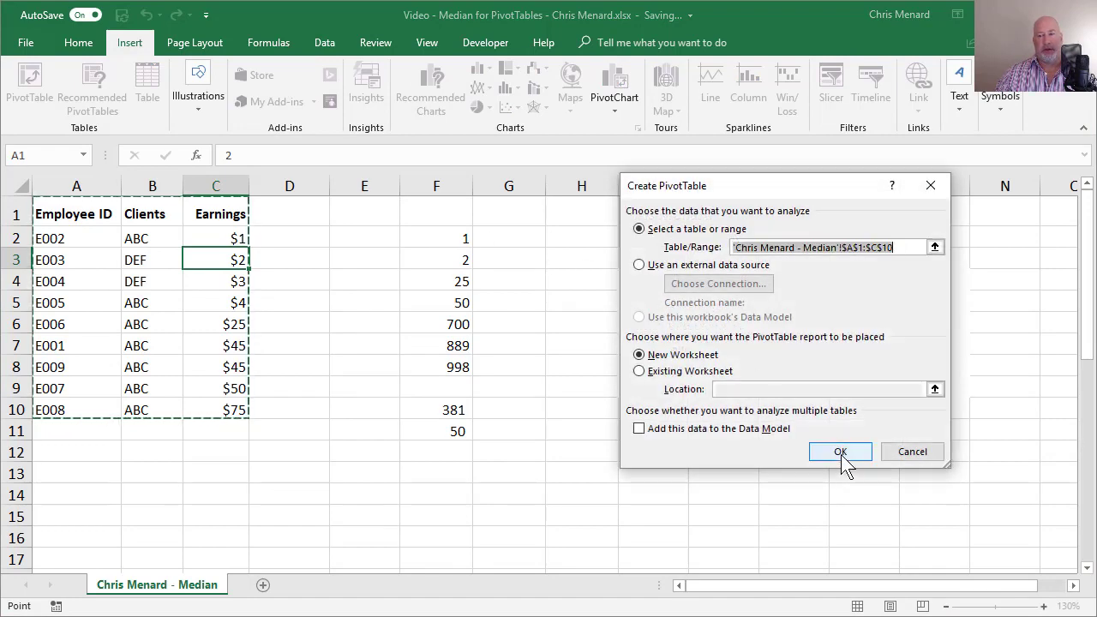
click(840, 453)
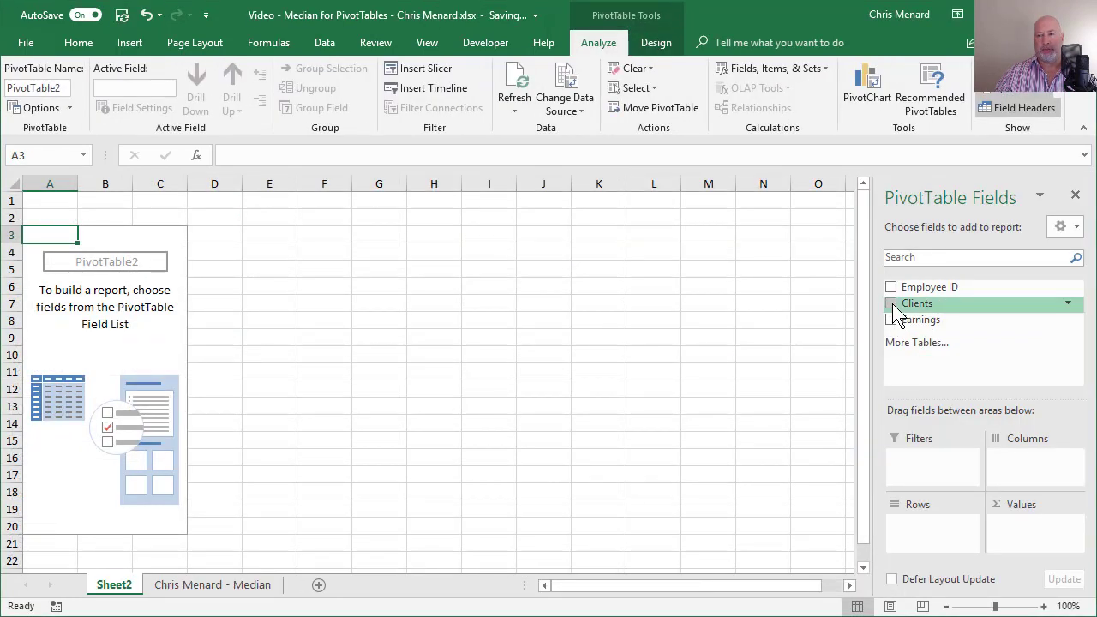
click(891, 301)
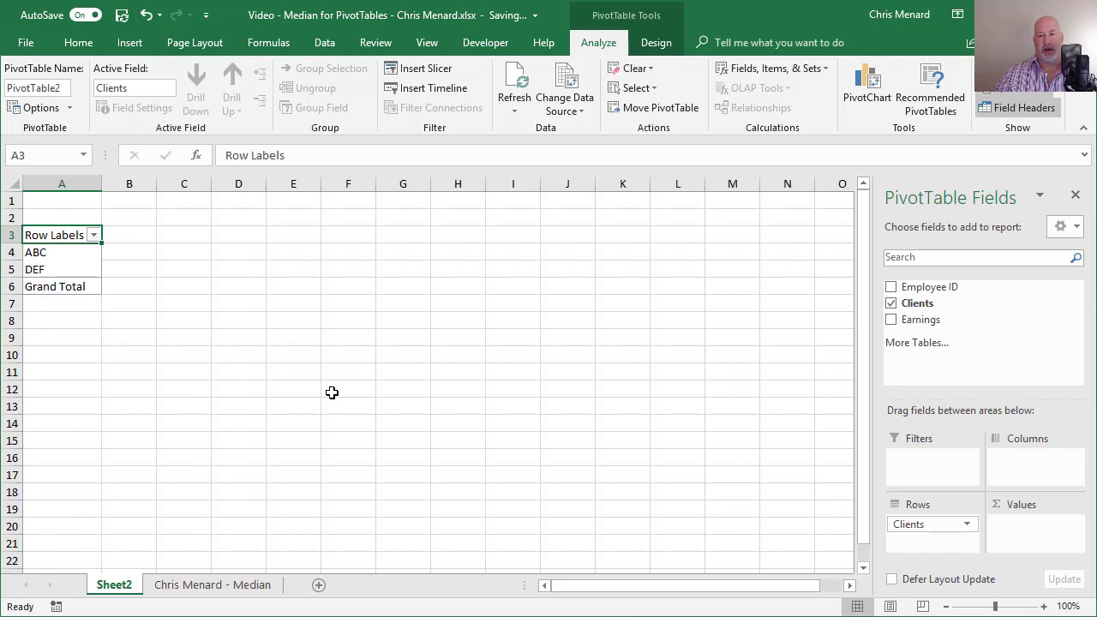
click(213, 585)
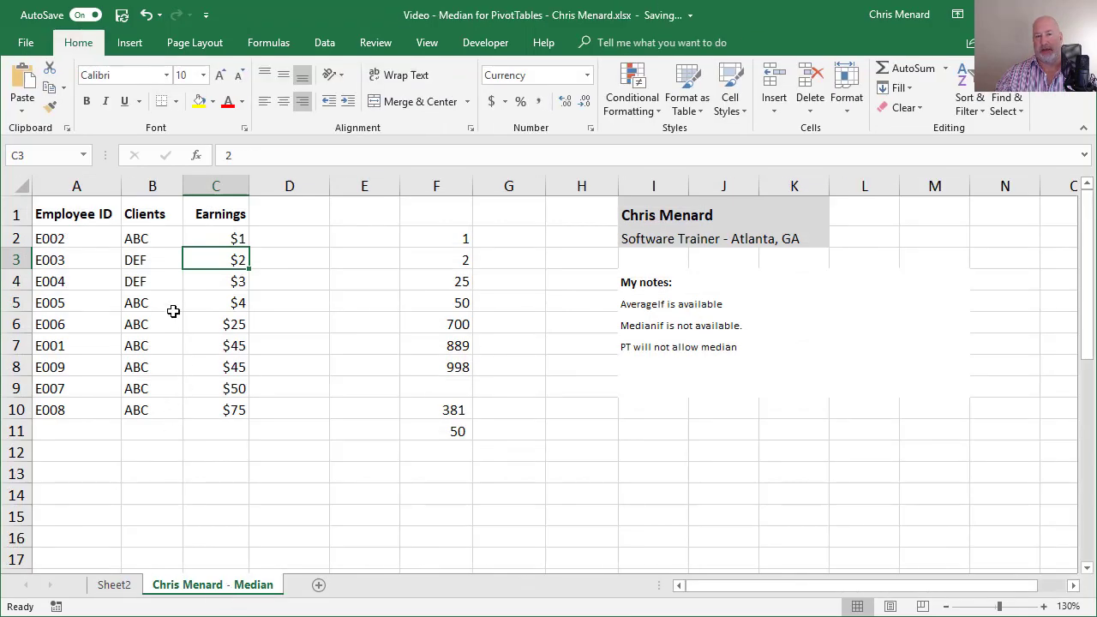
mouse_move(194, 390)
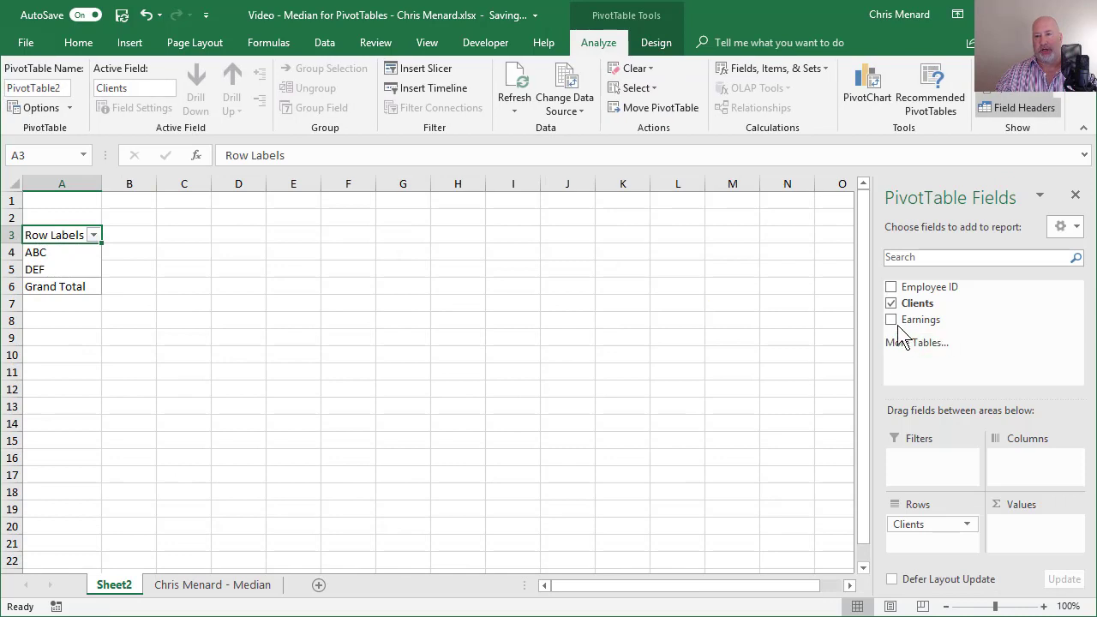
- Add Earnings as values summarized by Average: ABC 35, DEF 2.5, grand total 27.78
click(892, 321)
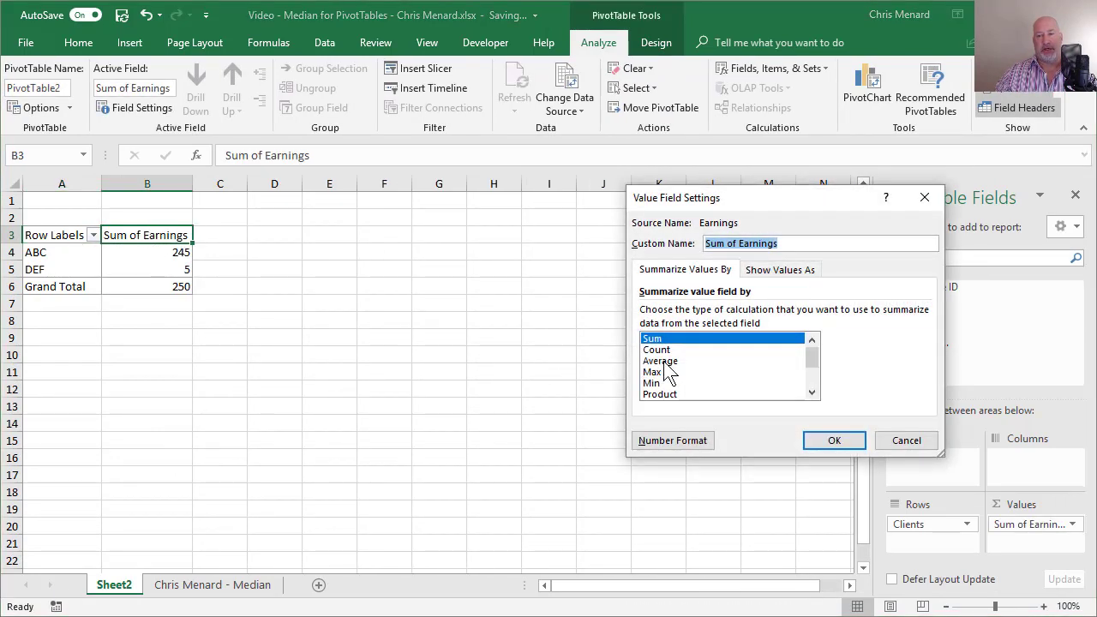
click(833, 439)
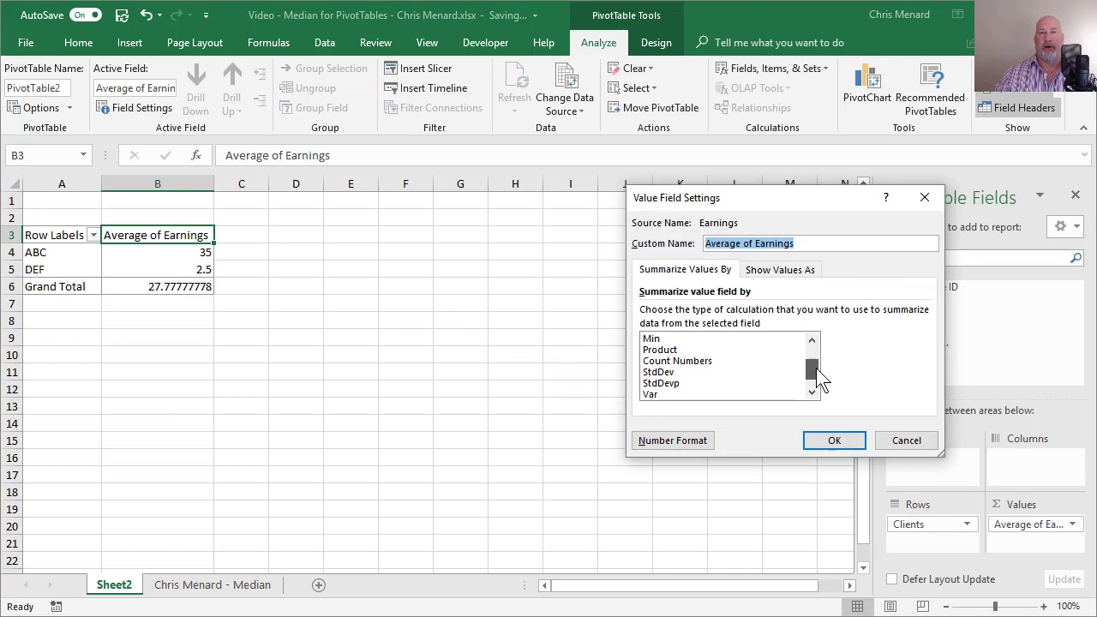
scroll(down, 3)
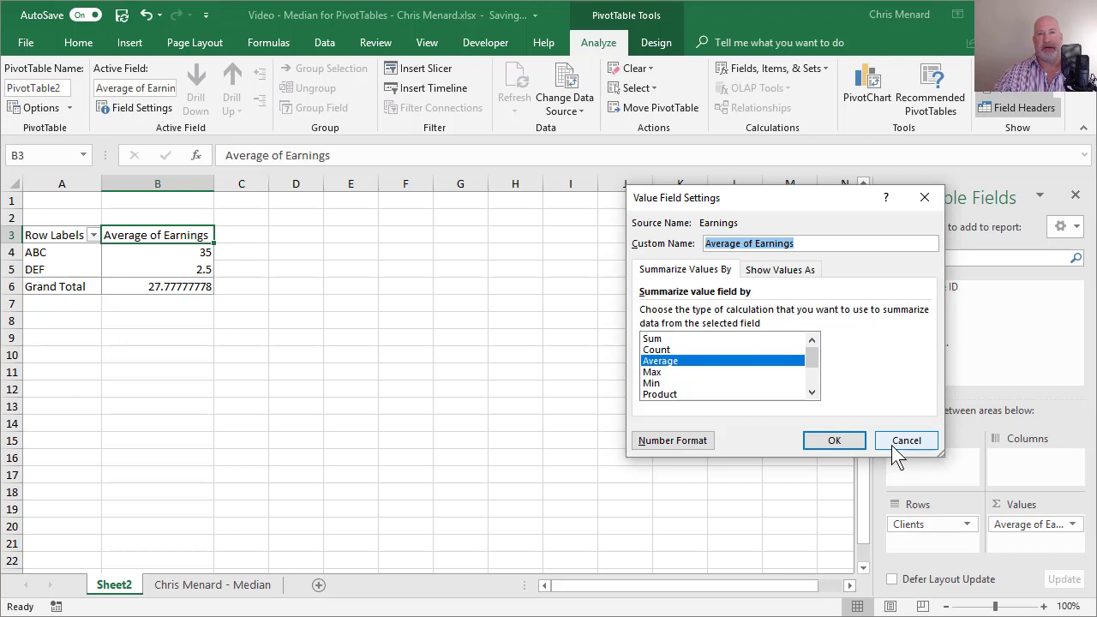
click(905, 439)
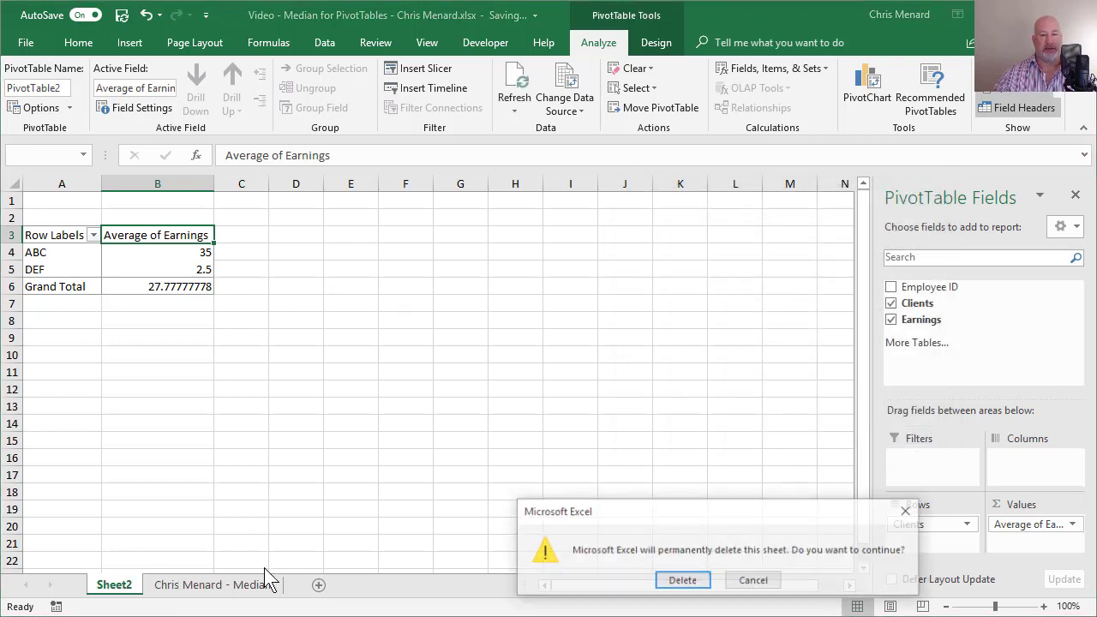
- Confirm deleting the PivotTable sheet and select C12 for a new formula
click(682, 580)
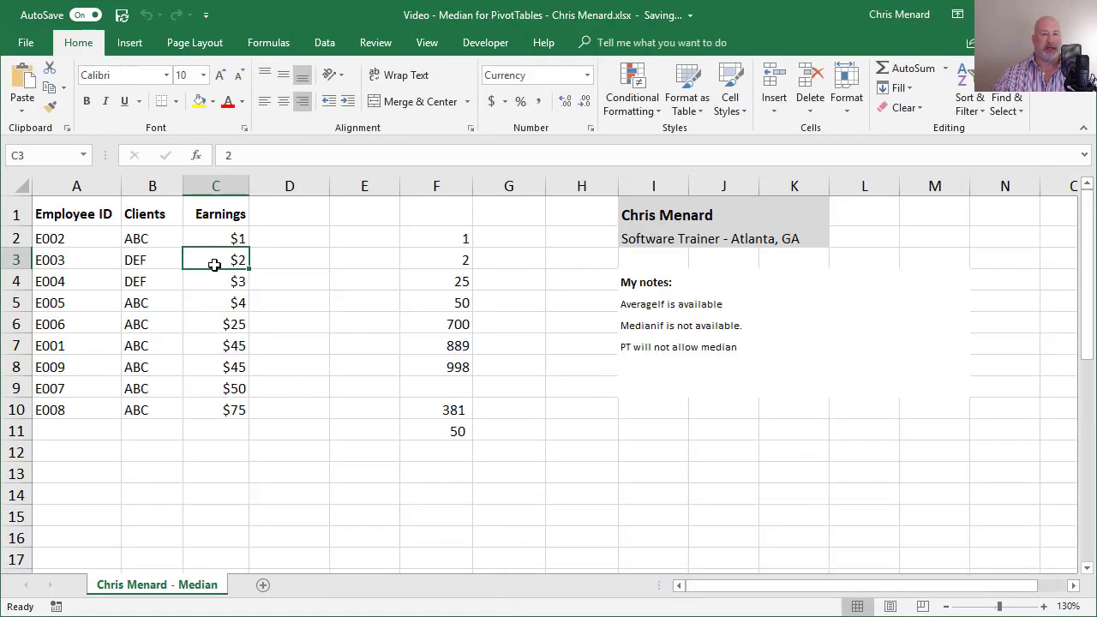
click(216, 324)
text(=)
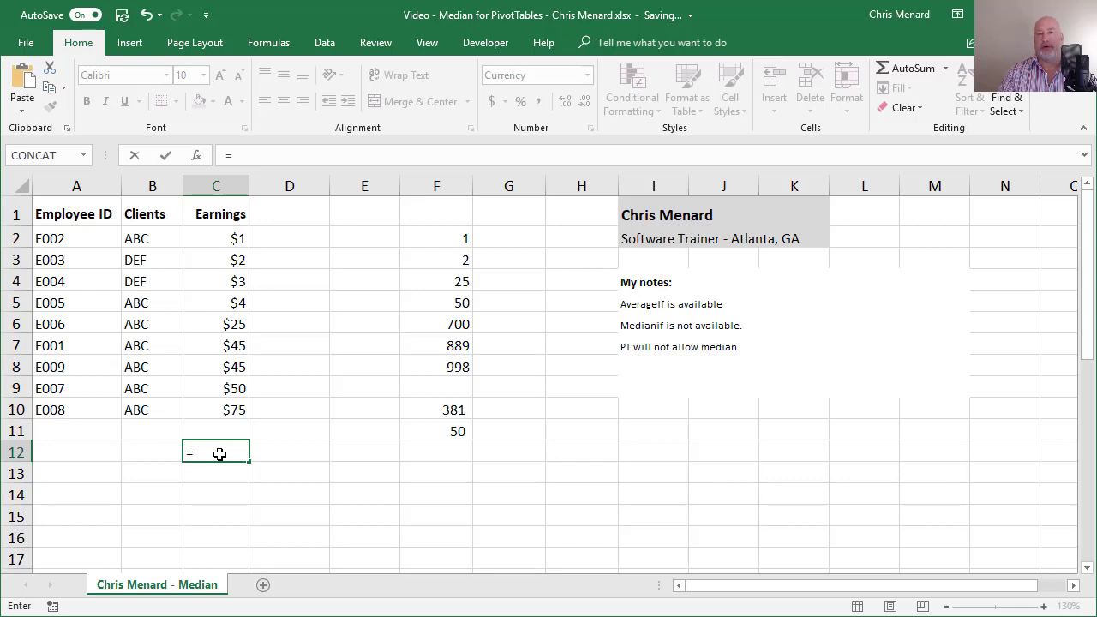
- Enter =AVERAGEIF(B2:B10,"abc",C2:C10) in C12, giving the ABC average of $35
text(ave)
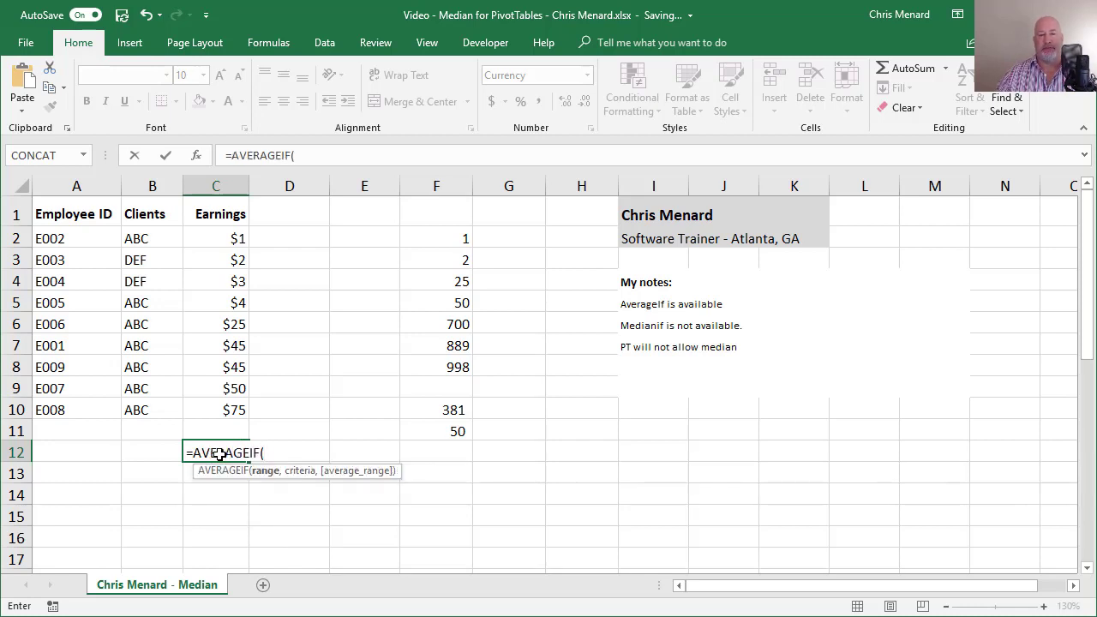
drag(76, 238, 153, 410)
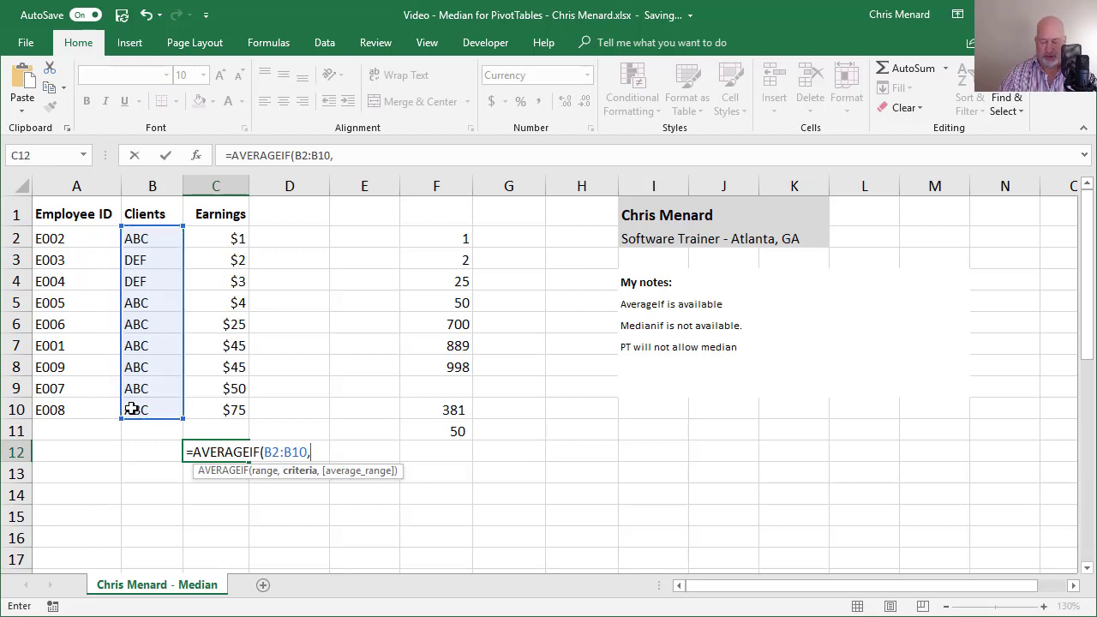
text("abc)
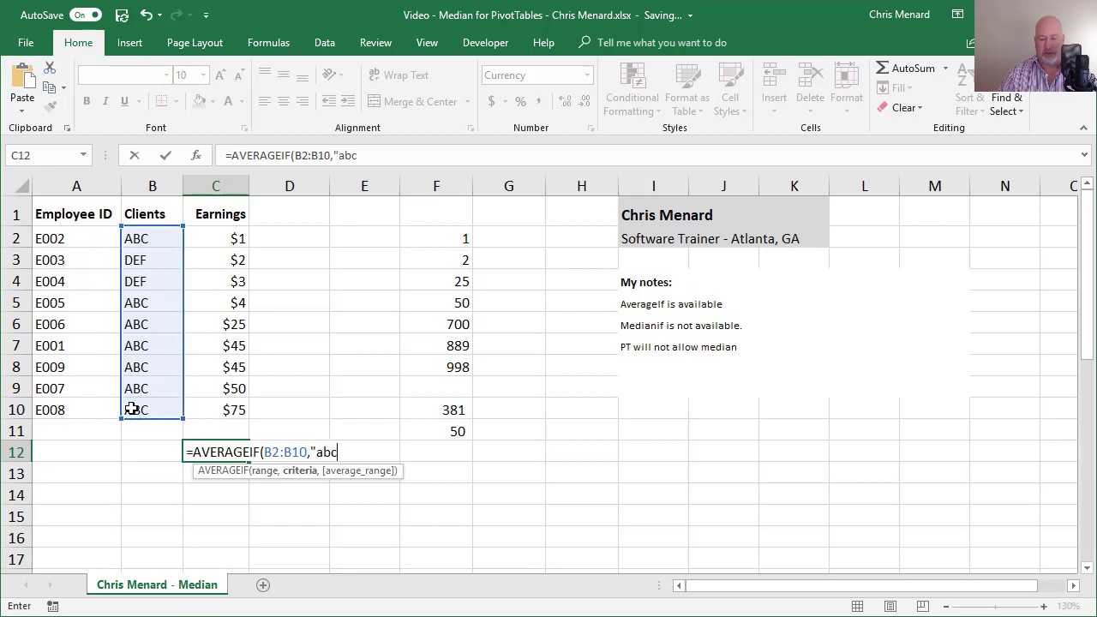
text(",)
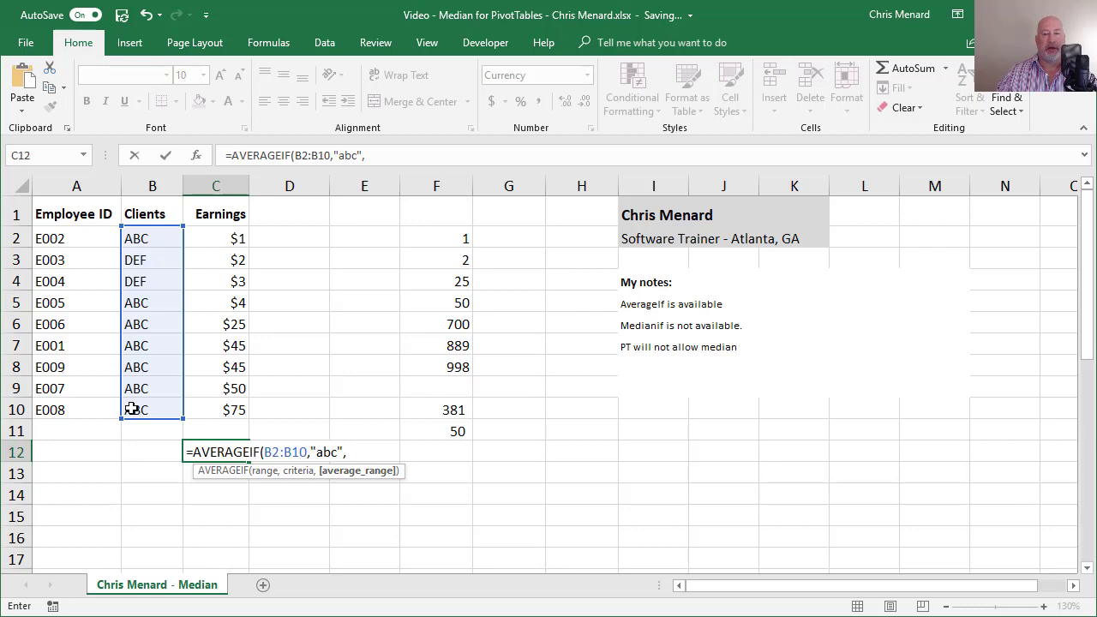
drag(216, 236, 216, 410)
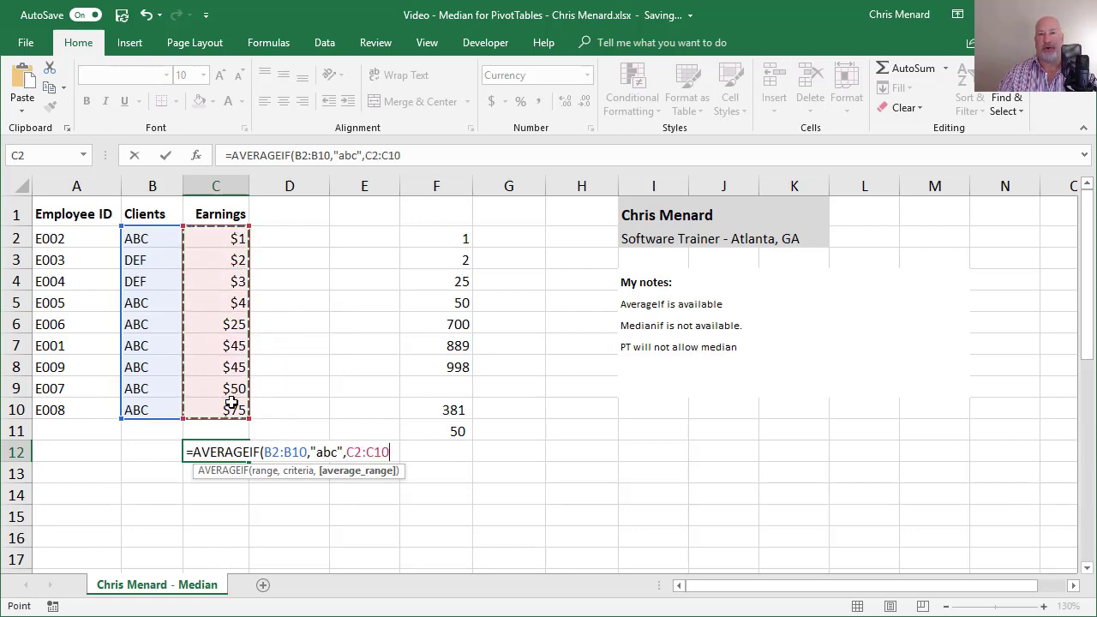
key(Return)
text(=)
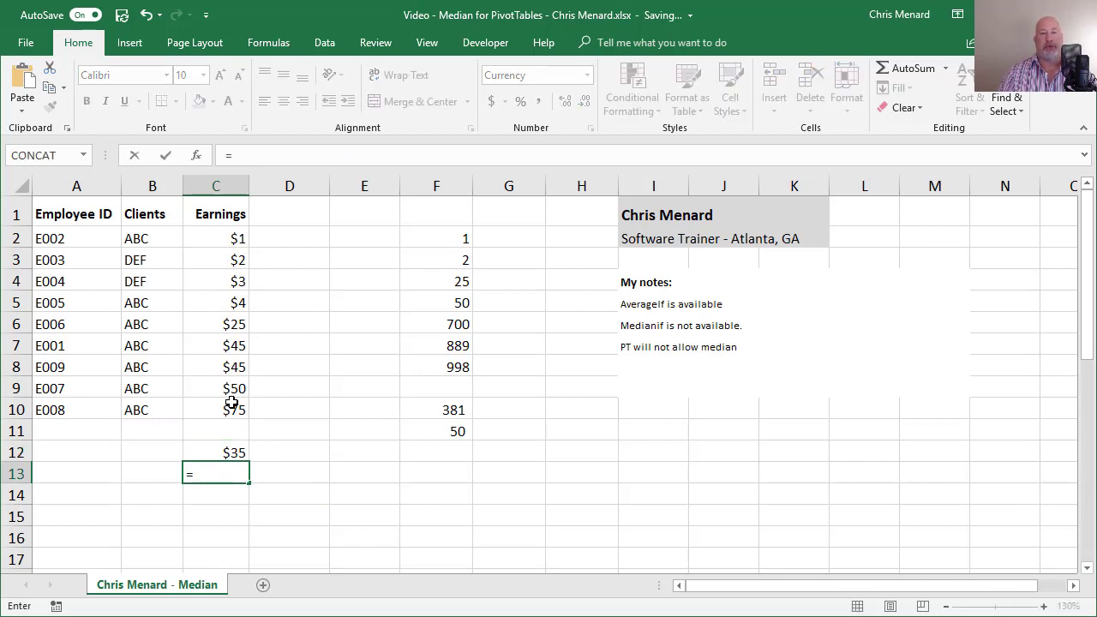
- Enter =MEDIAN(C2,C5:C10) in C13, giving the ABC median of $45
text(media)
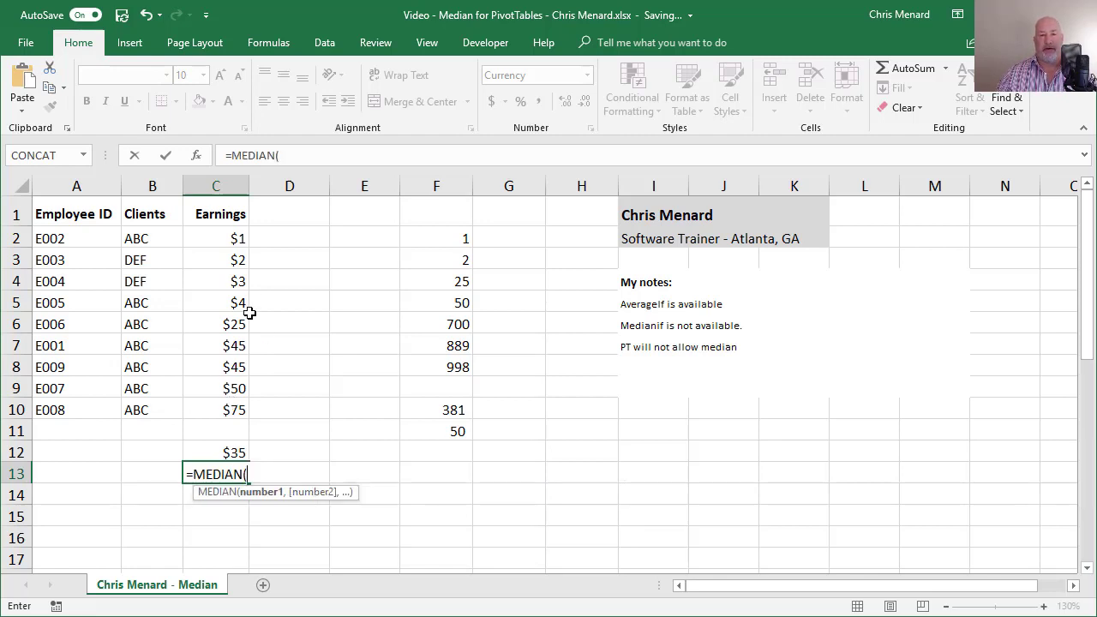
click(216, 238)
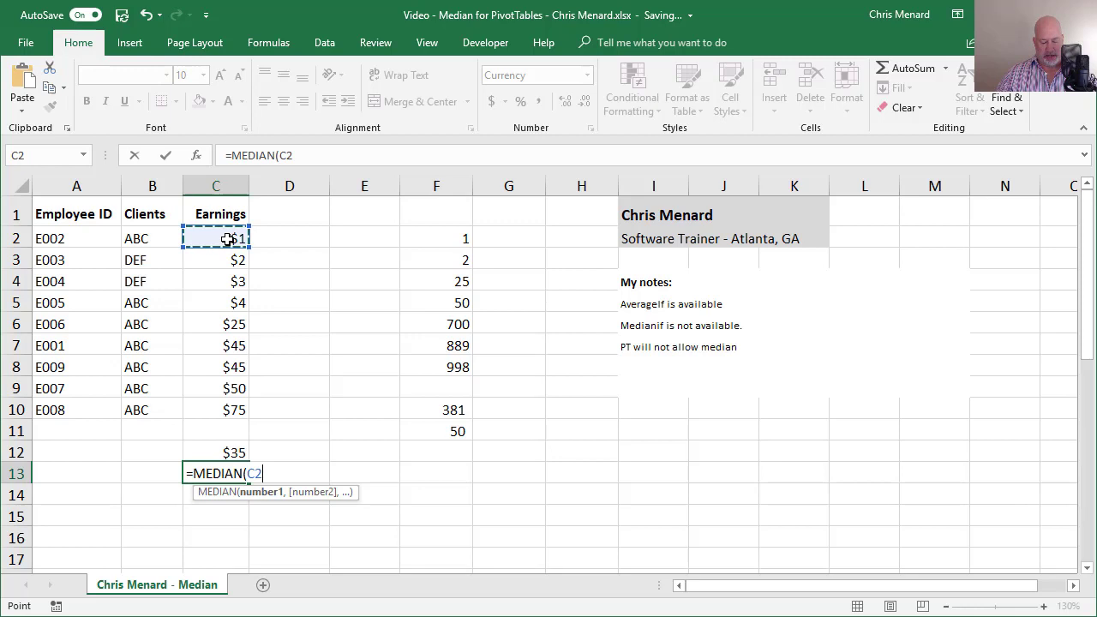
mouse_move(218, 300)
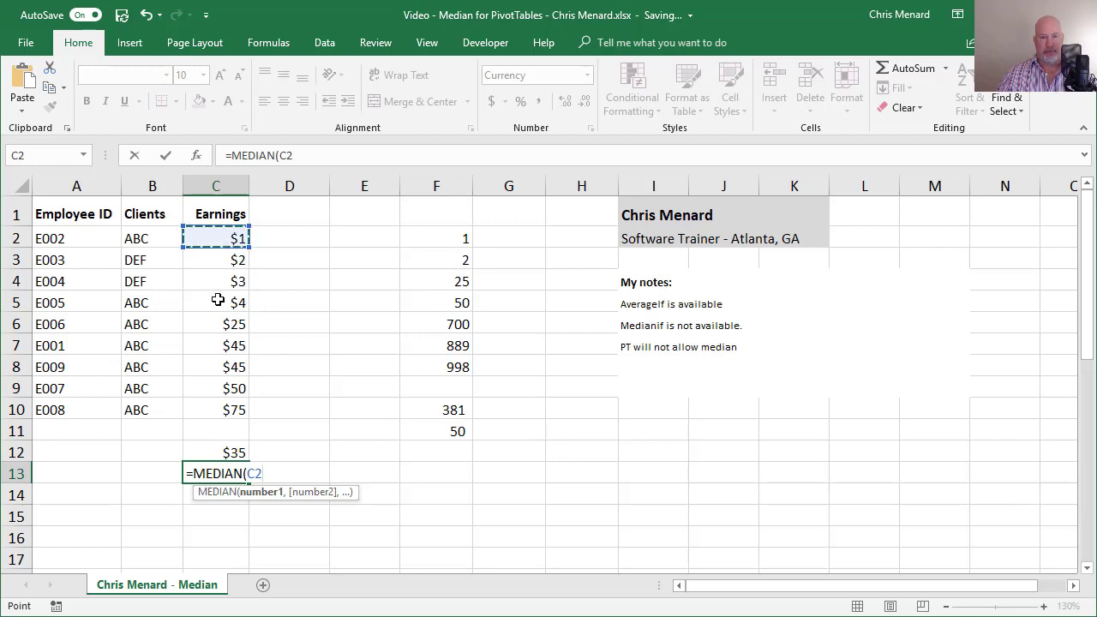
text(,)
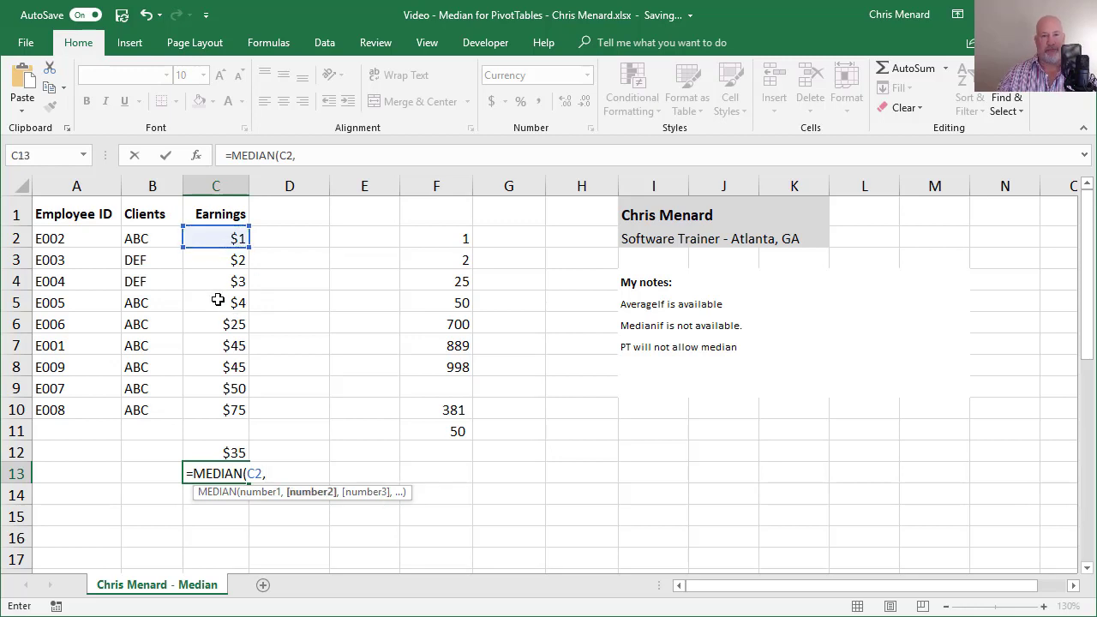
drag(216, 302, 217, 387)
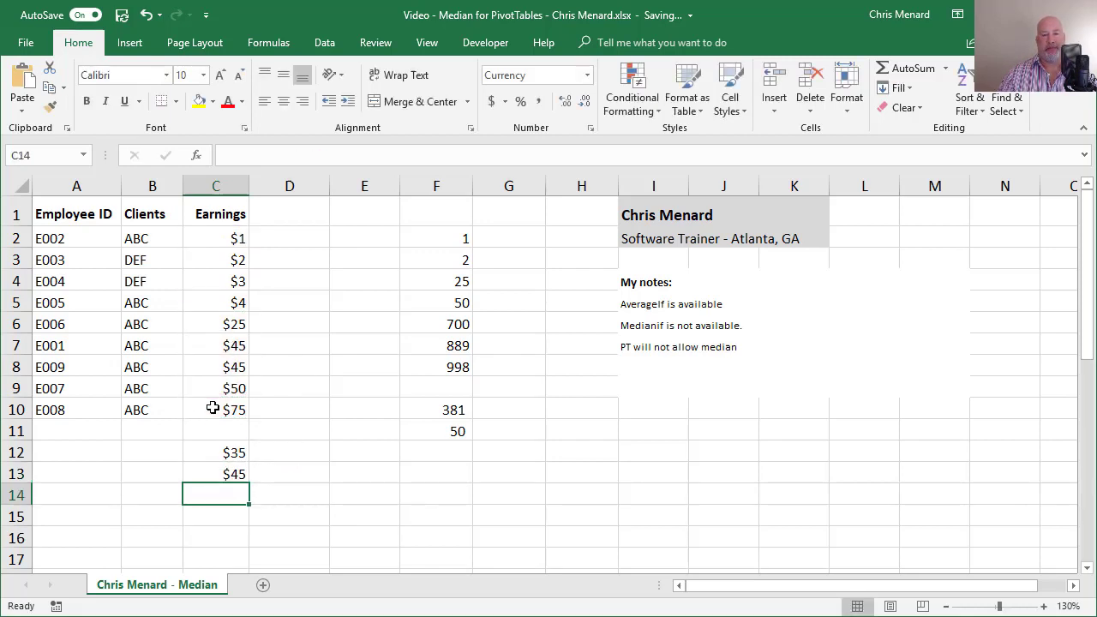
click(217, 473)
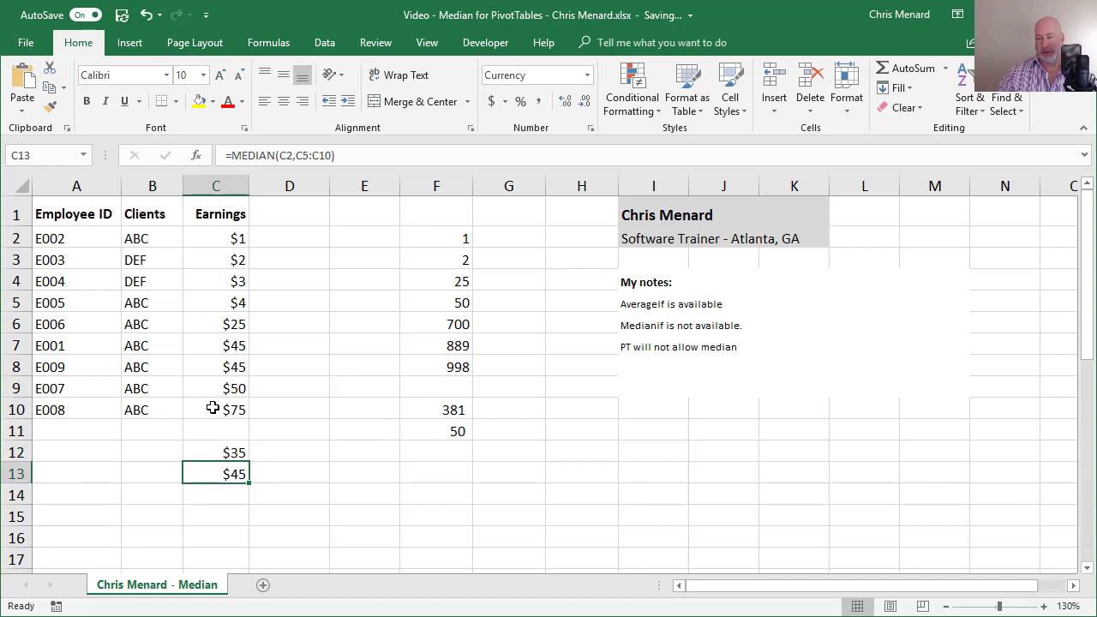
mouse_move(435, 425)
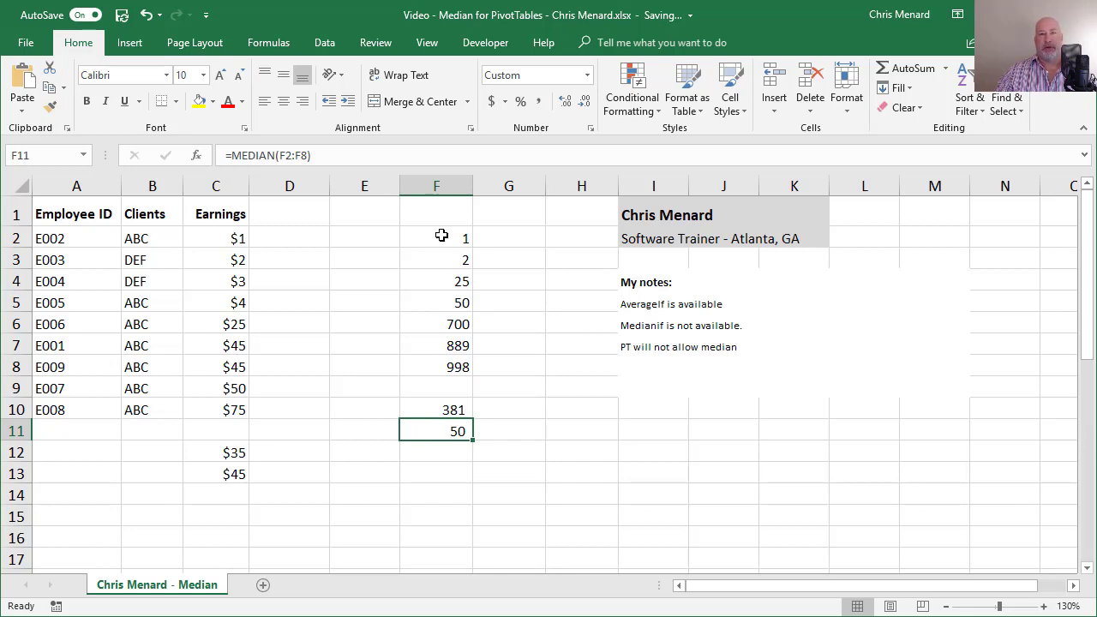
drag(435, 236, 436, 367)
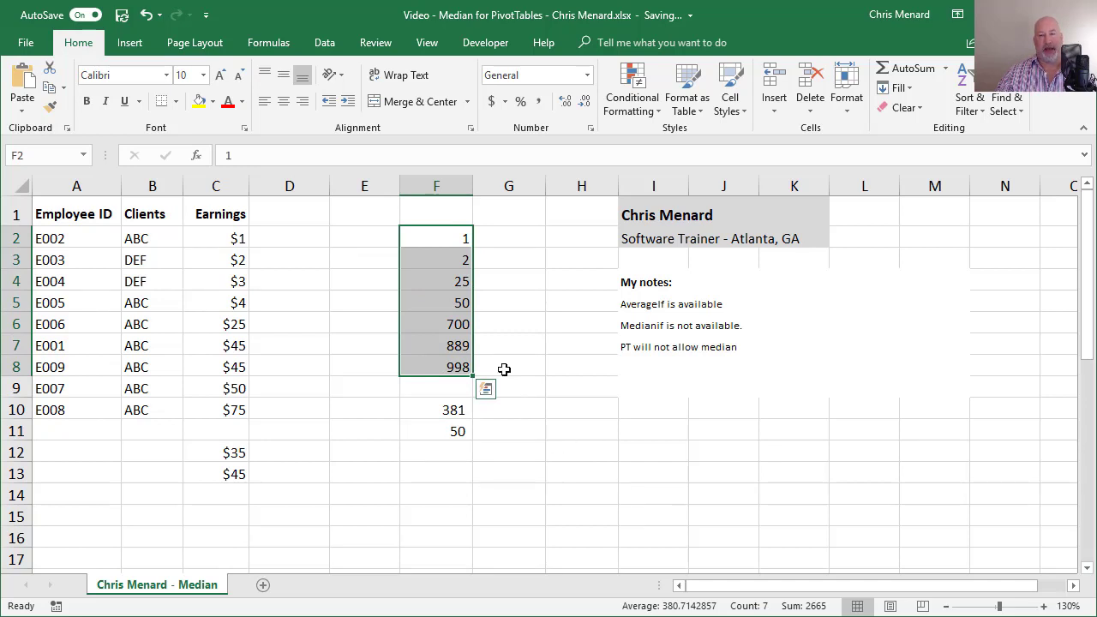
click(435, 302)
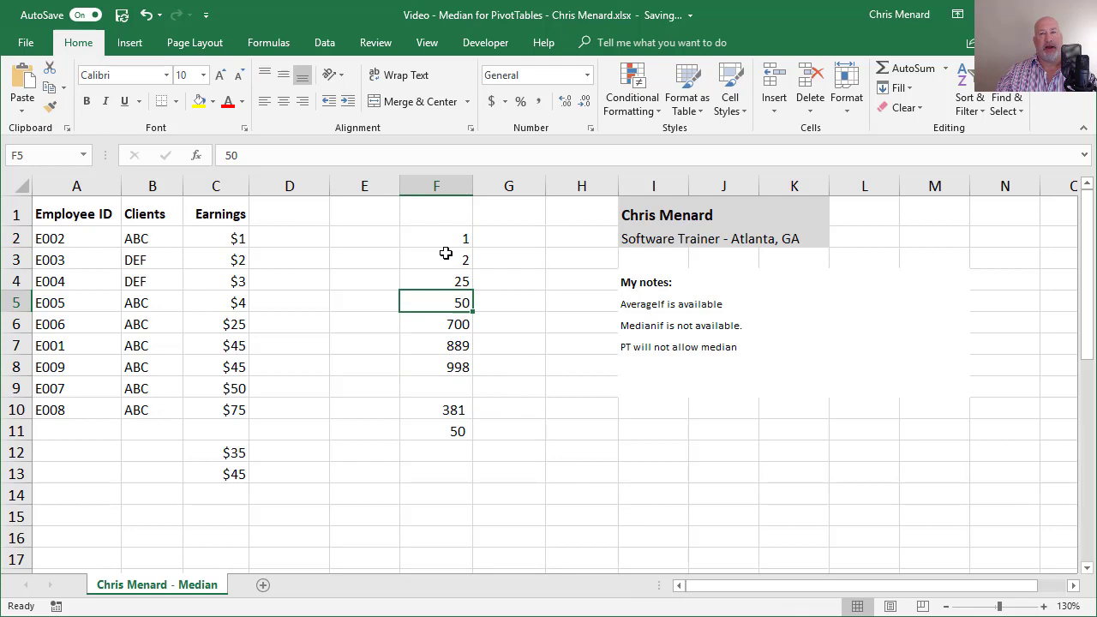
mouse_move(438, 298)
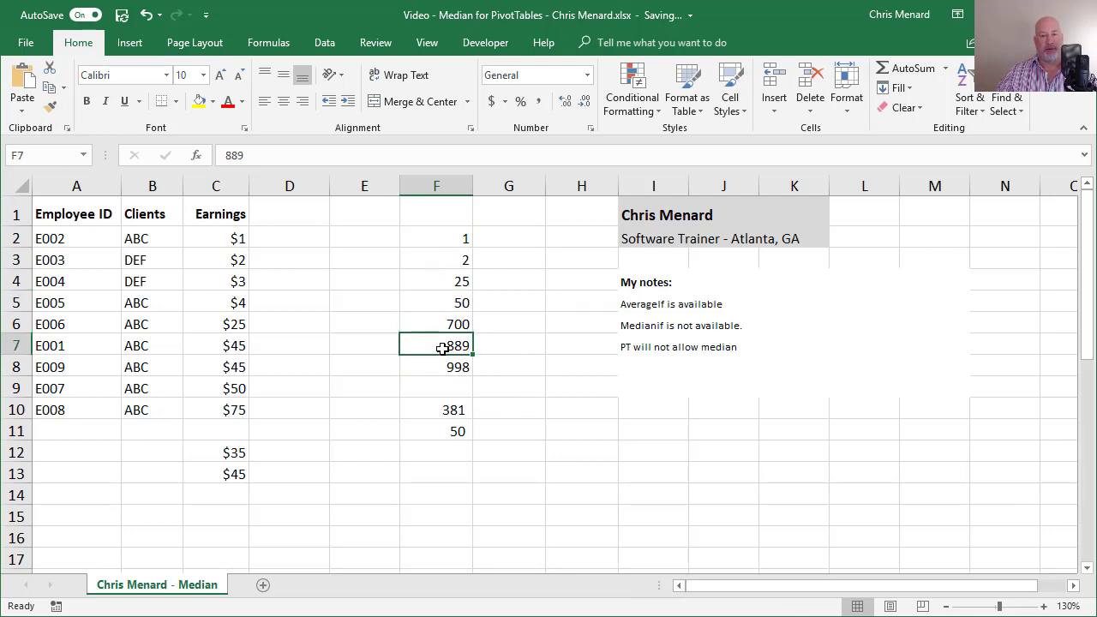
click(507, 281)
text(=)
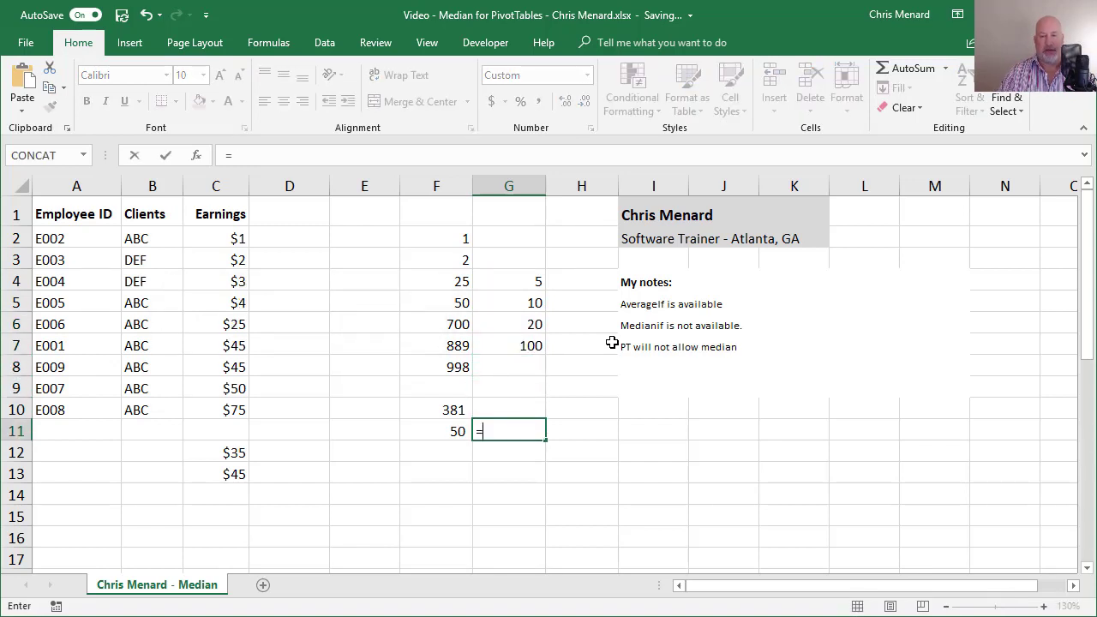
- Enter =MEDIAN(G4:G7) in G11, giving 15, and compare it with the odd-count median in F11
text(MEDIAN()
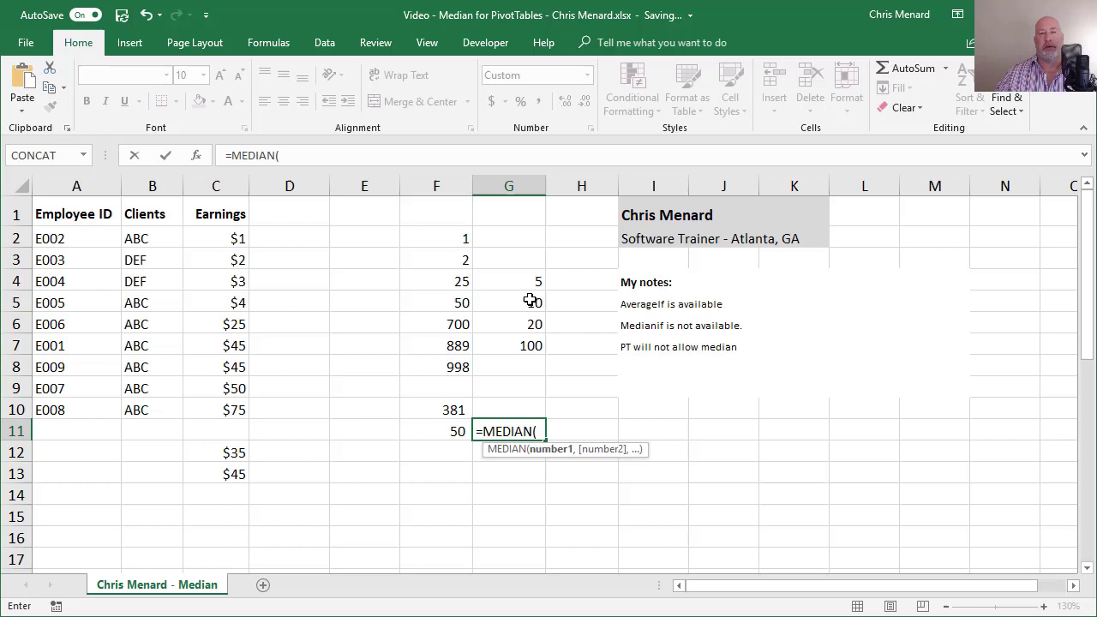
drag(538, 282, 531, 347)
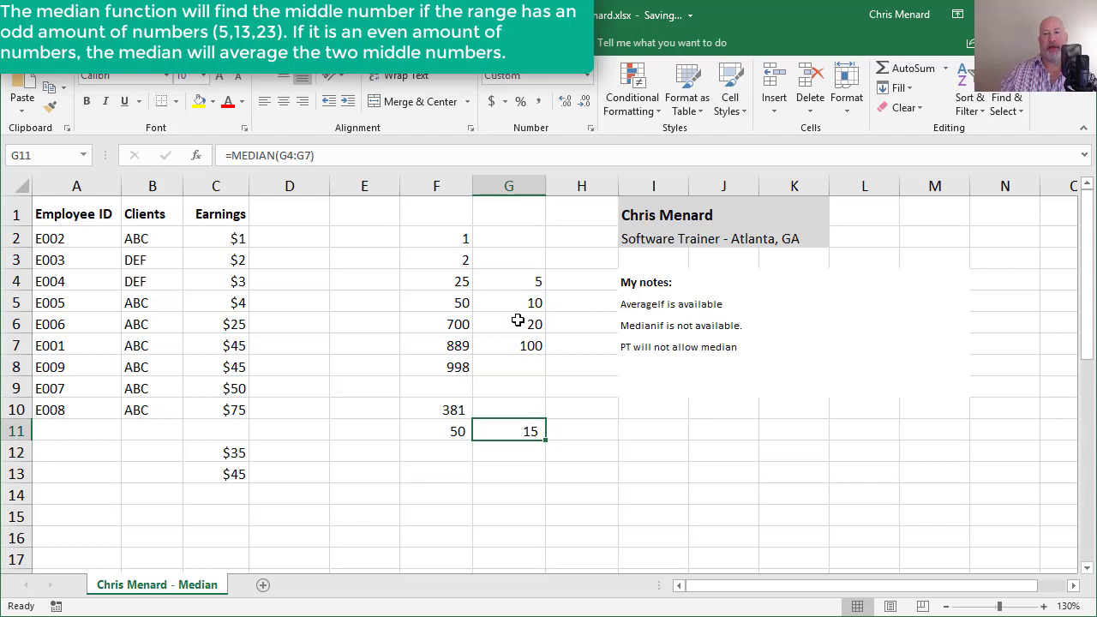
click(435, 430)
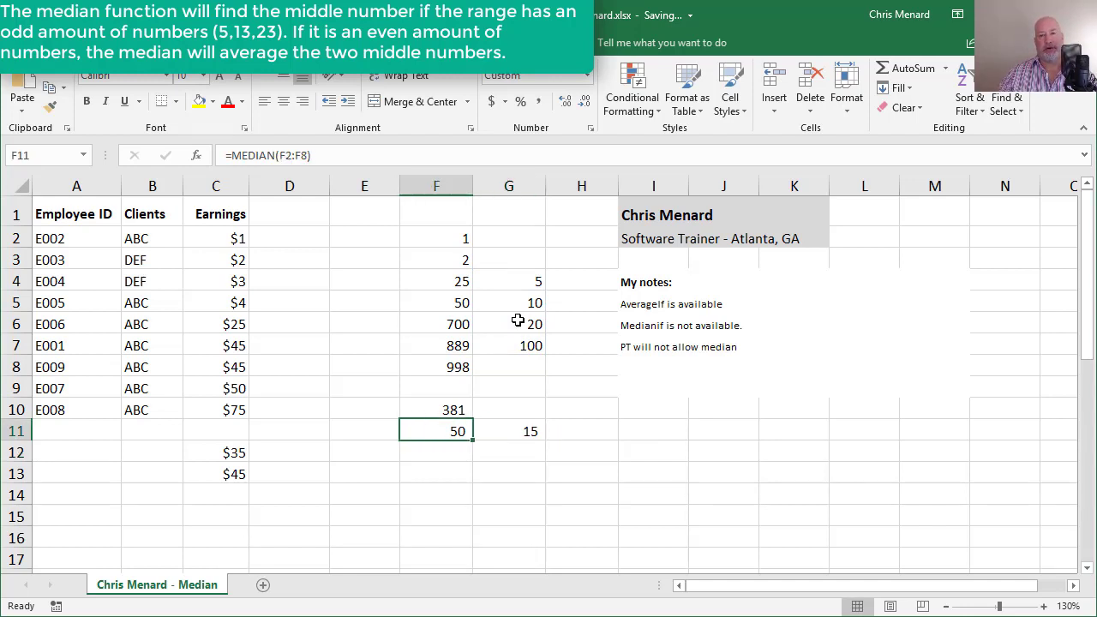
click(508, 432)
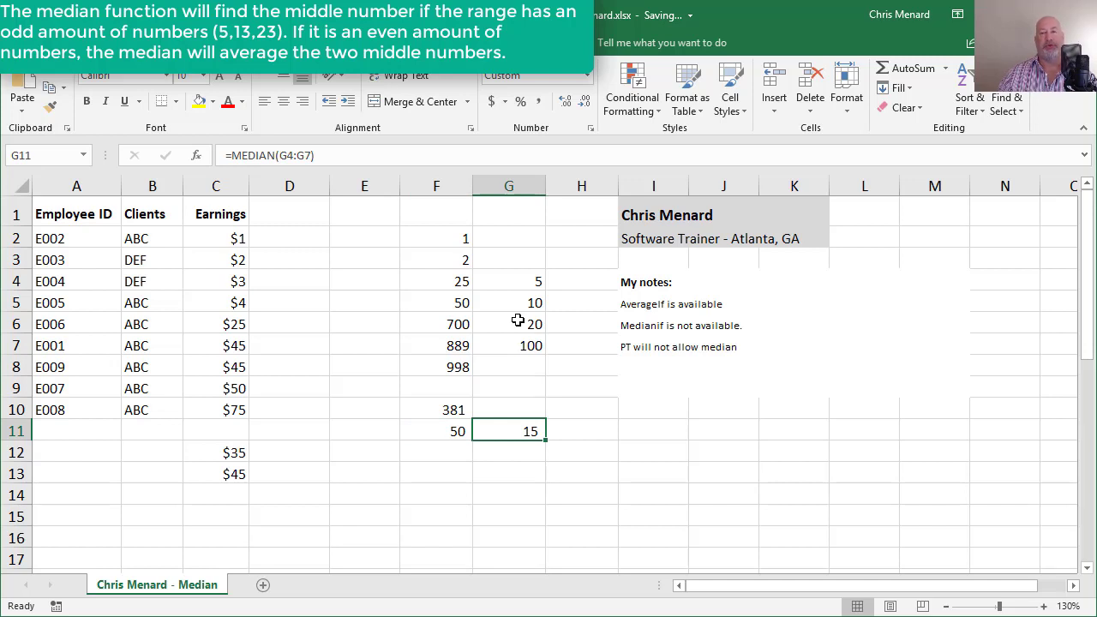
click(216, 388)
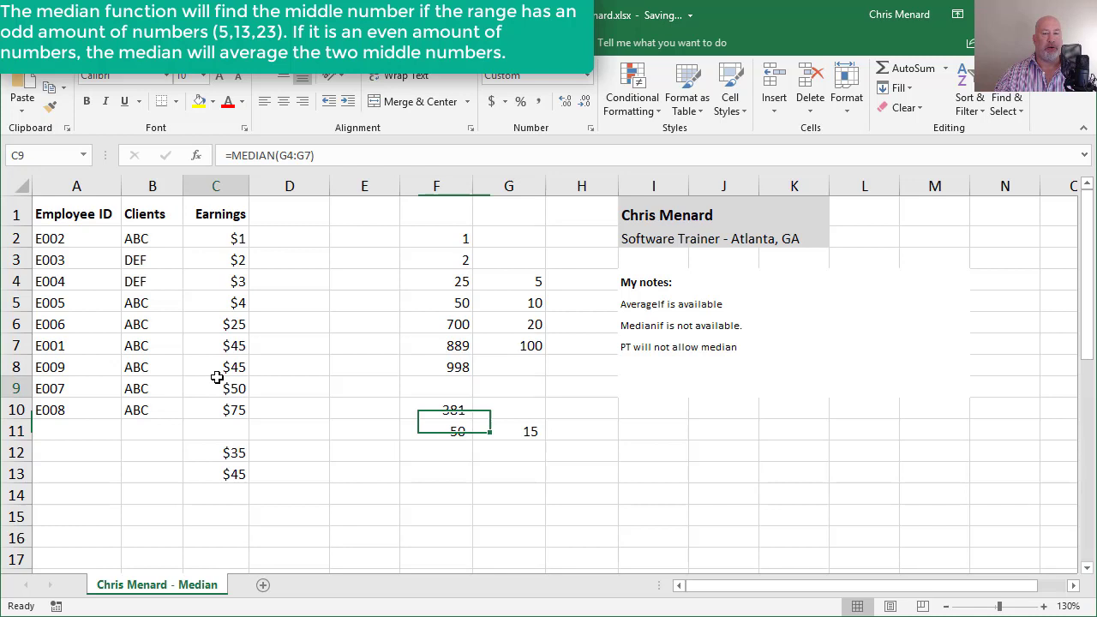
click(216, 388)
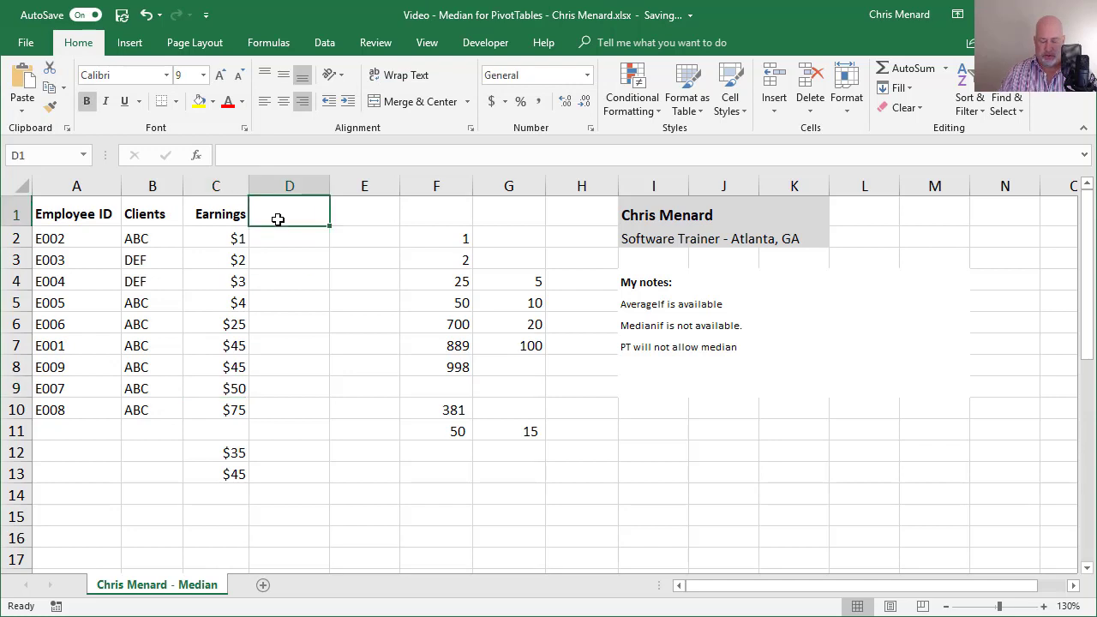
- Label column D 'Helper' and enter =MEDIAN(IF(B2:B10=B2,C2:C10)) in D2, accepting the correction prompt
text(Helper 1)
click(290, 238)
text(=)
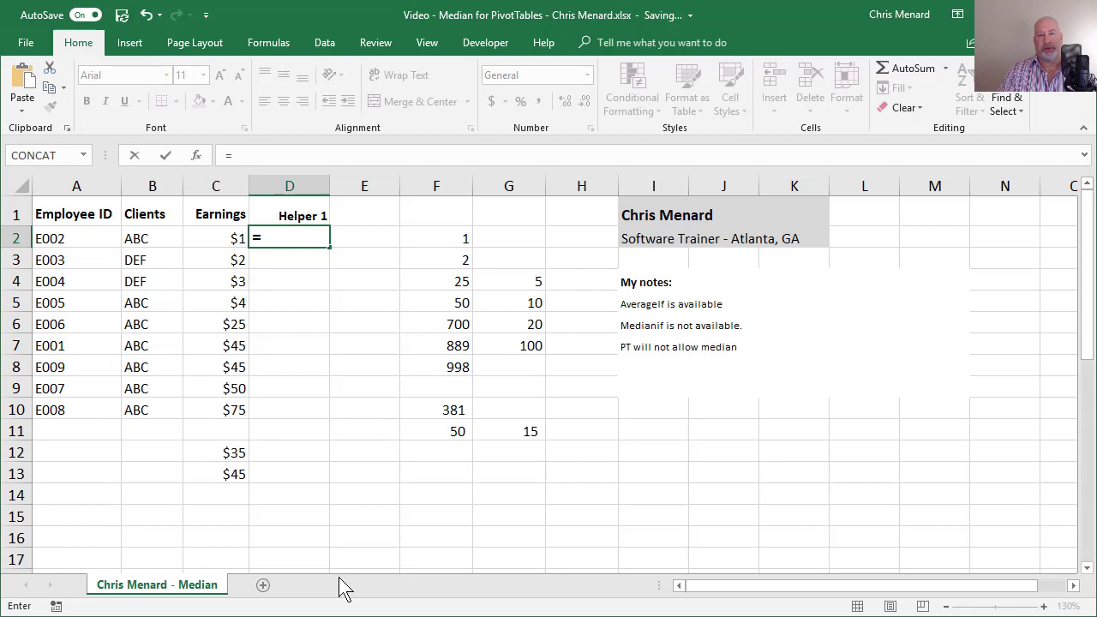
text(media)
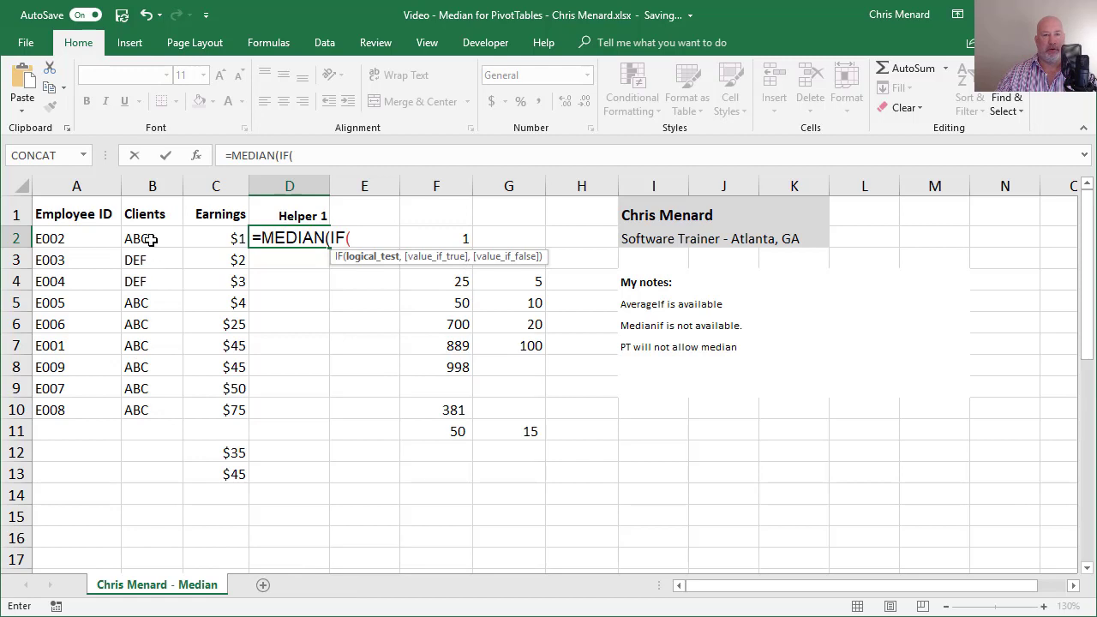
drag(137, 238, 137, 410)
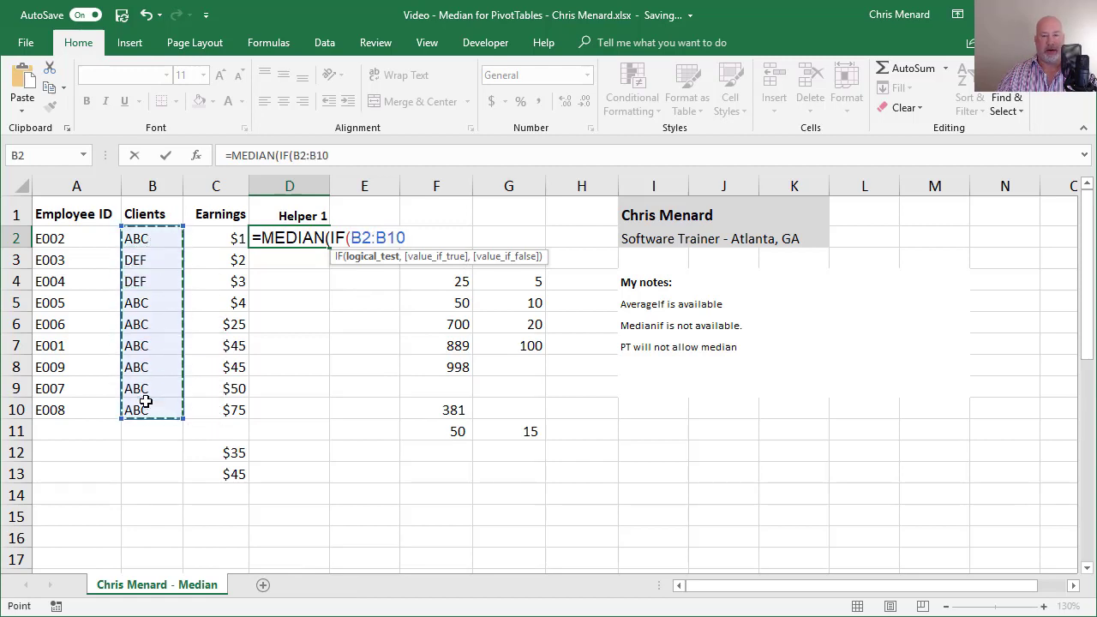
text(=)
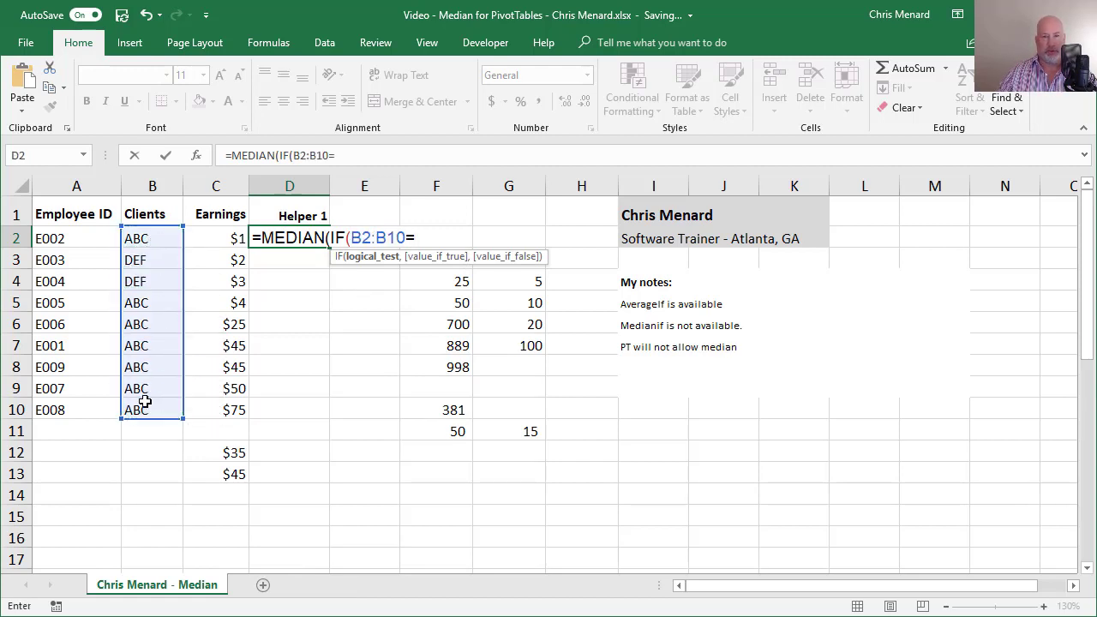
click(151, 238)
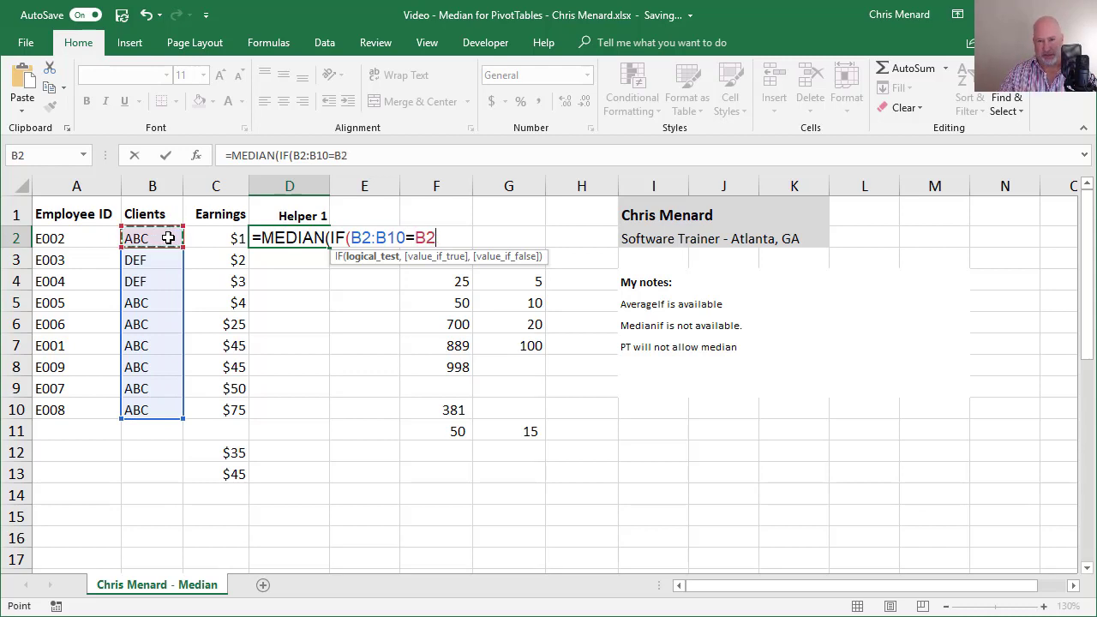
text(,)
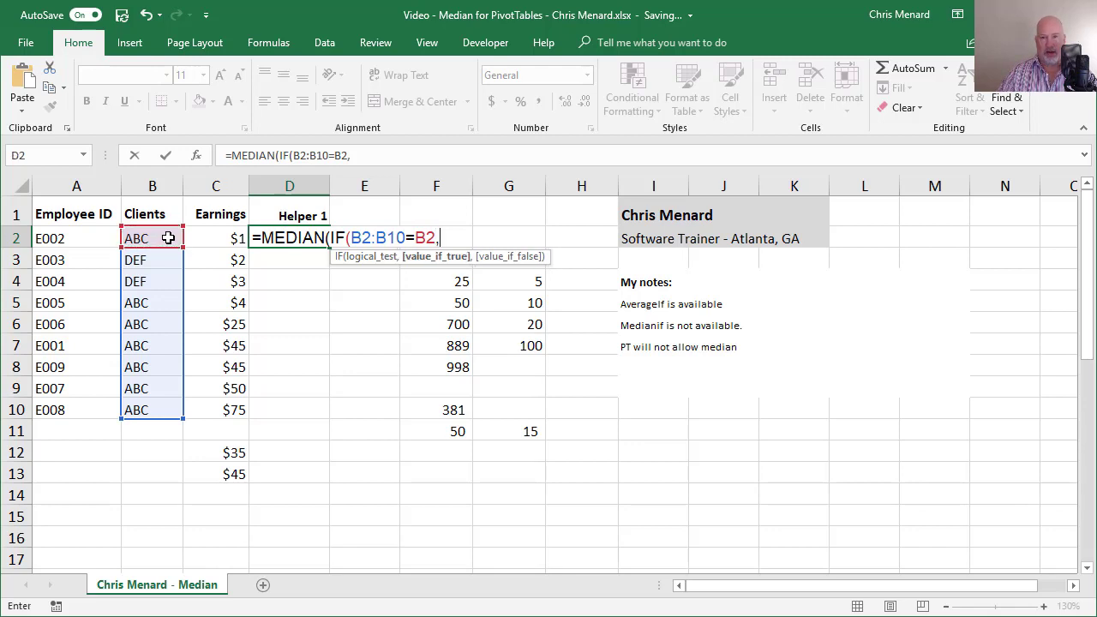
mouse_move(329, 278)
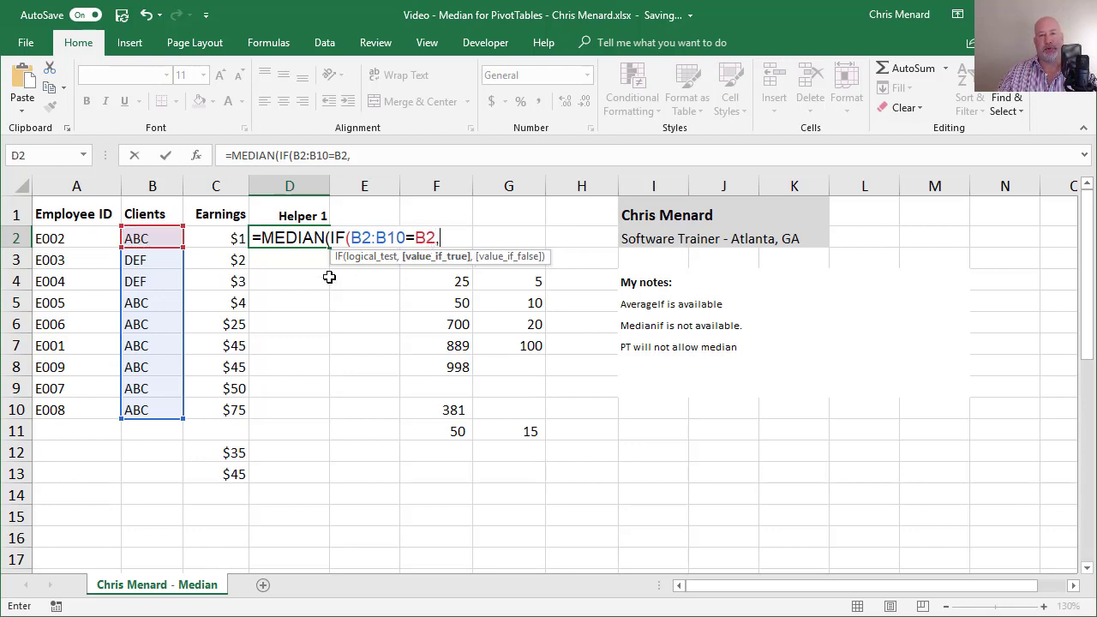
drag(216, 238, 216, 367)
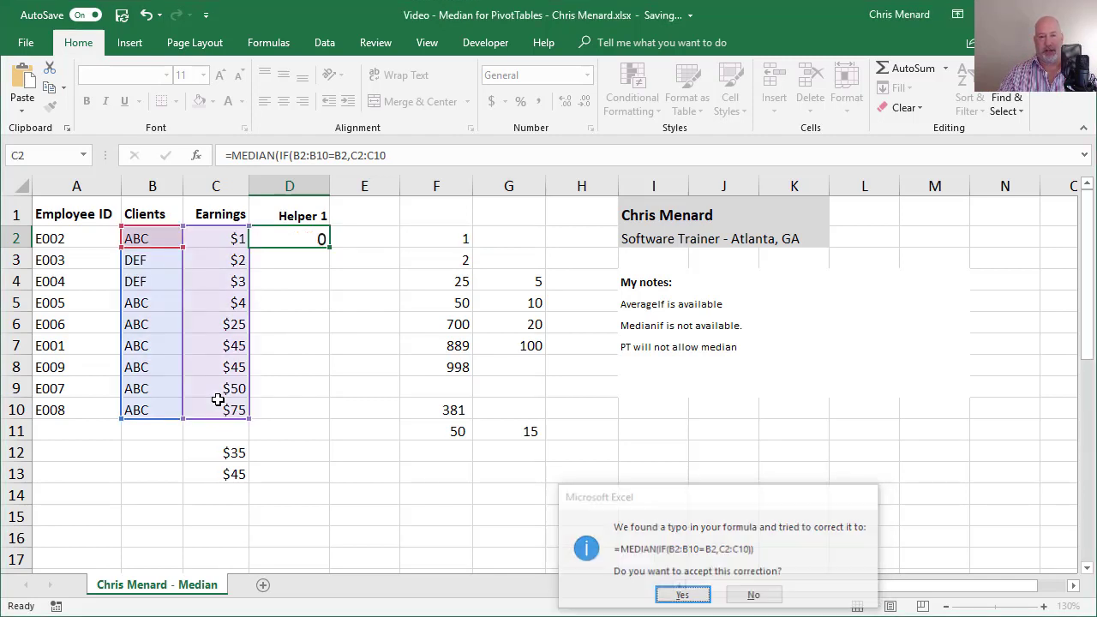
click(682, 593)
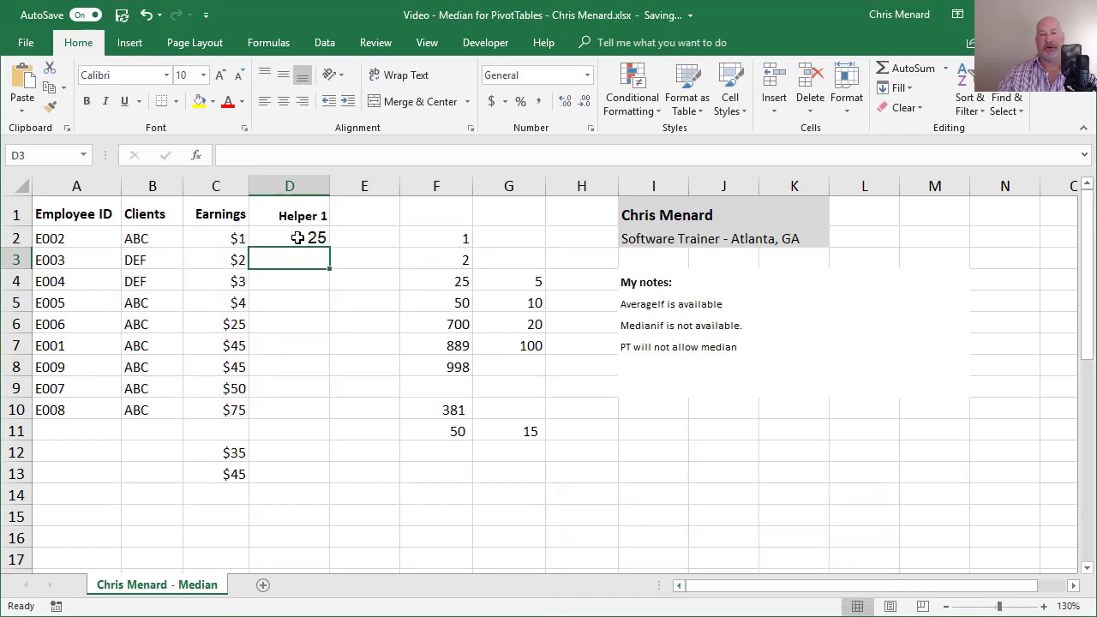
- Rework D2 as array formula =MEDIAN(IF($B$2:$B$10=B2,$C$2:$C$10)) and fill it down the helper column
click(216, 473)
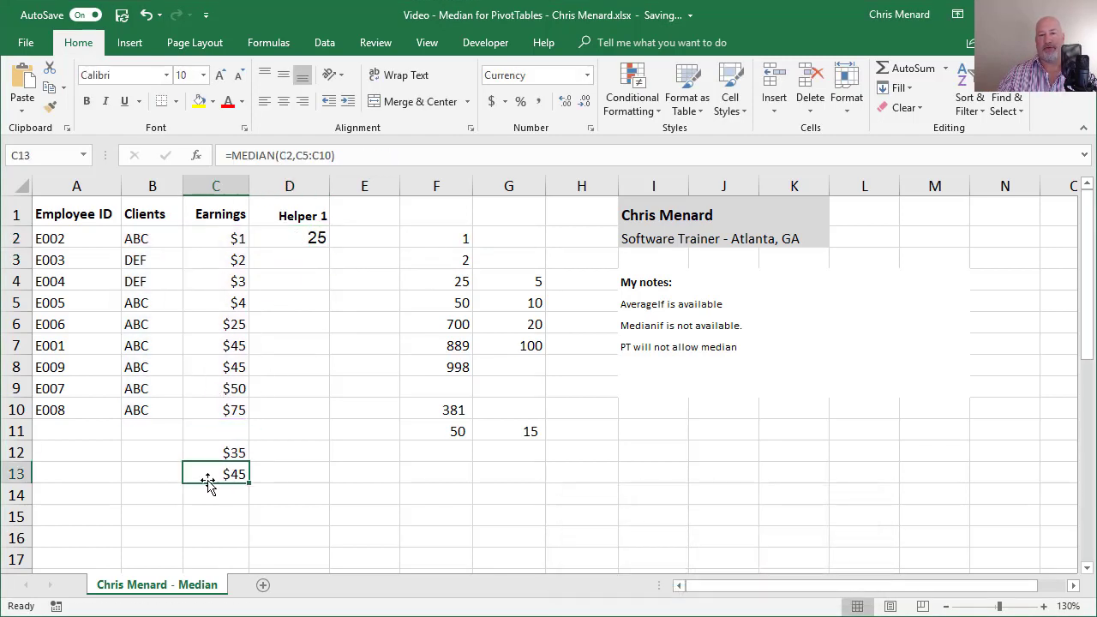
click(288, 237)
text({=MEDIAN(IF($B$2:$B$10=B2,$C$2:$C$10))})
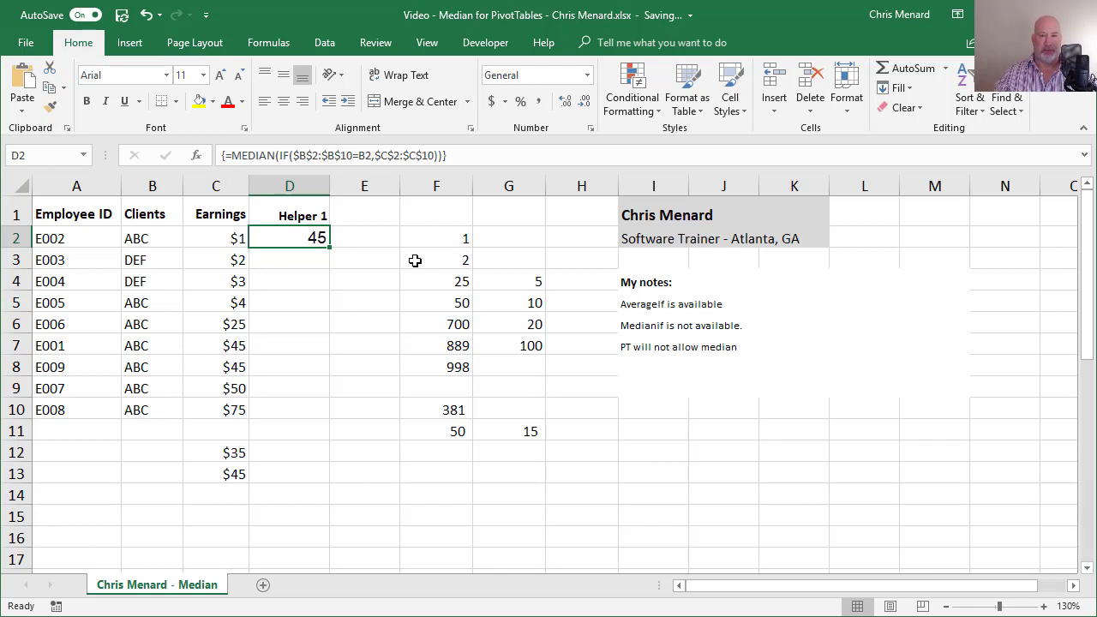
mouse_move(229, 156)
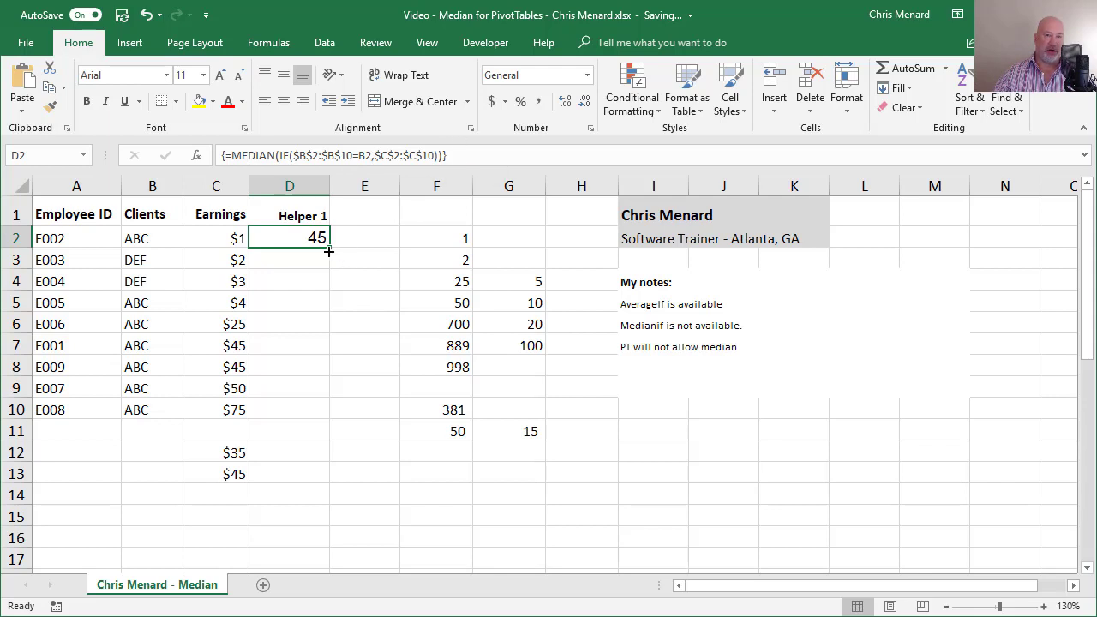
drag(329, 250, 334, 418)
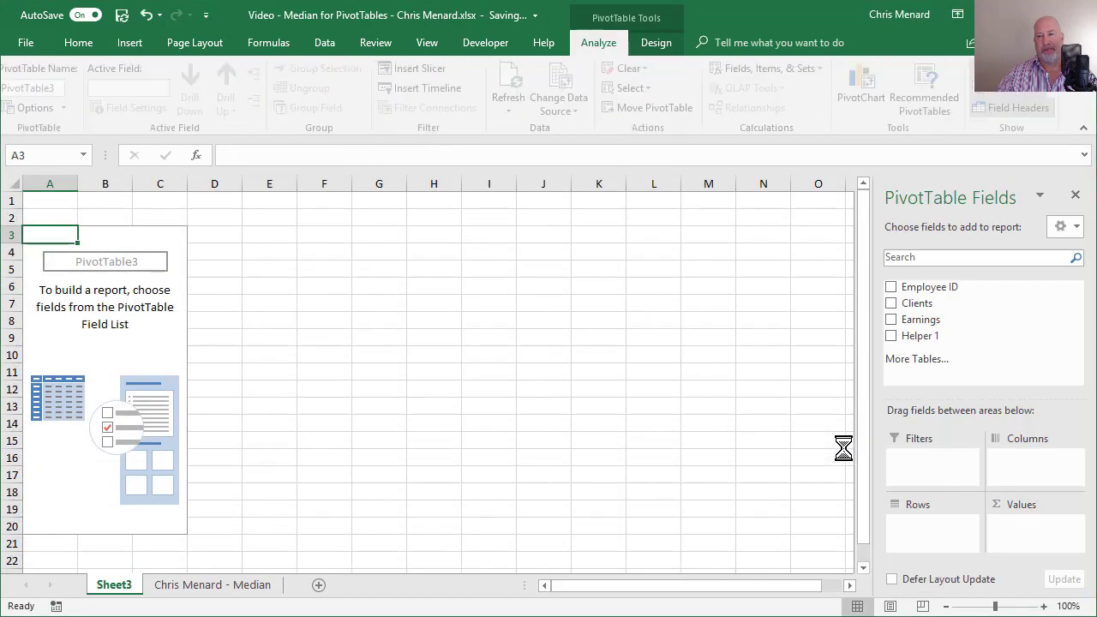
- Add Clients as rows and Helper 1 as values averaged: ABC 45, DEF 9, grand total 37
click(892, 302)
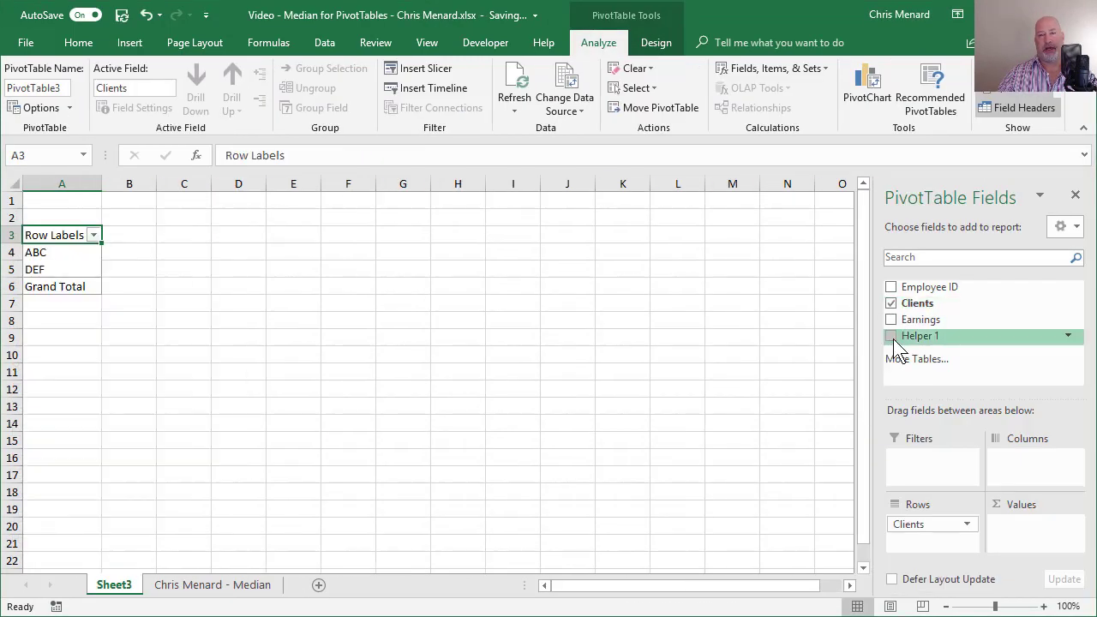
click(892, 335)
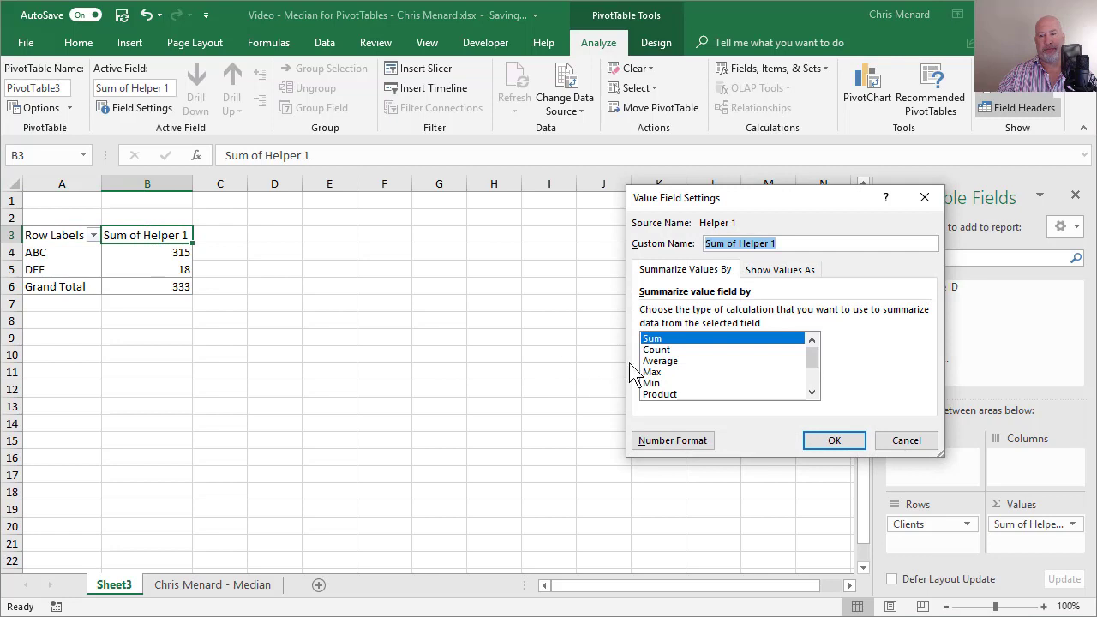
click(660, 360)
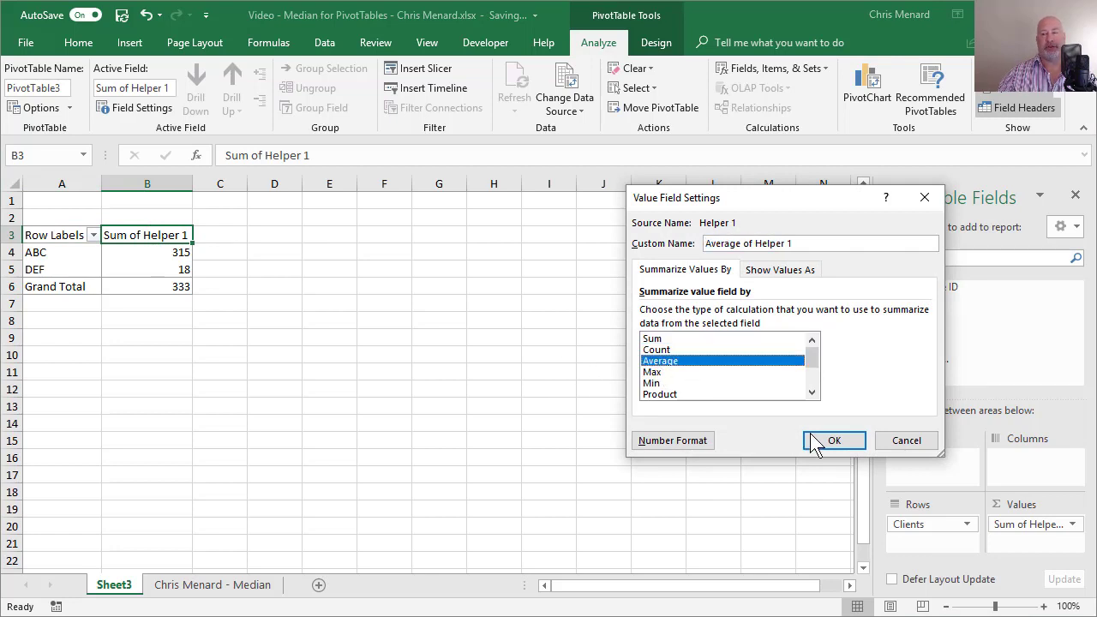
click(833, 439)
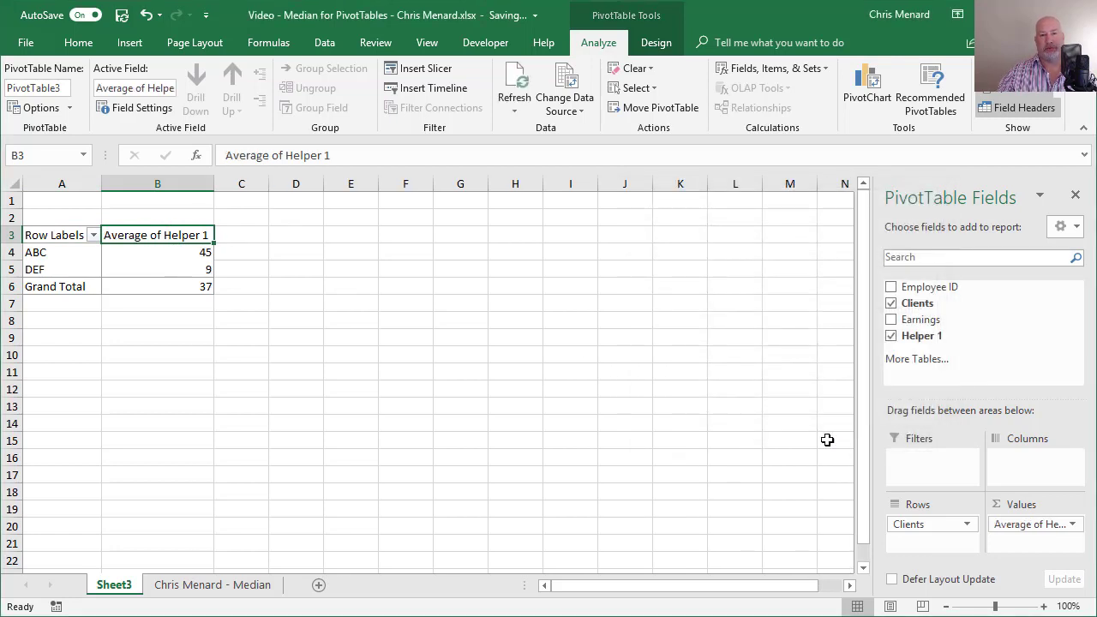
click(157, 269)
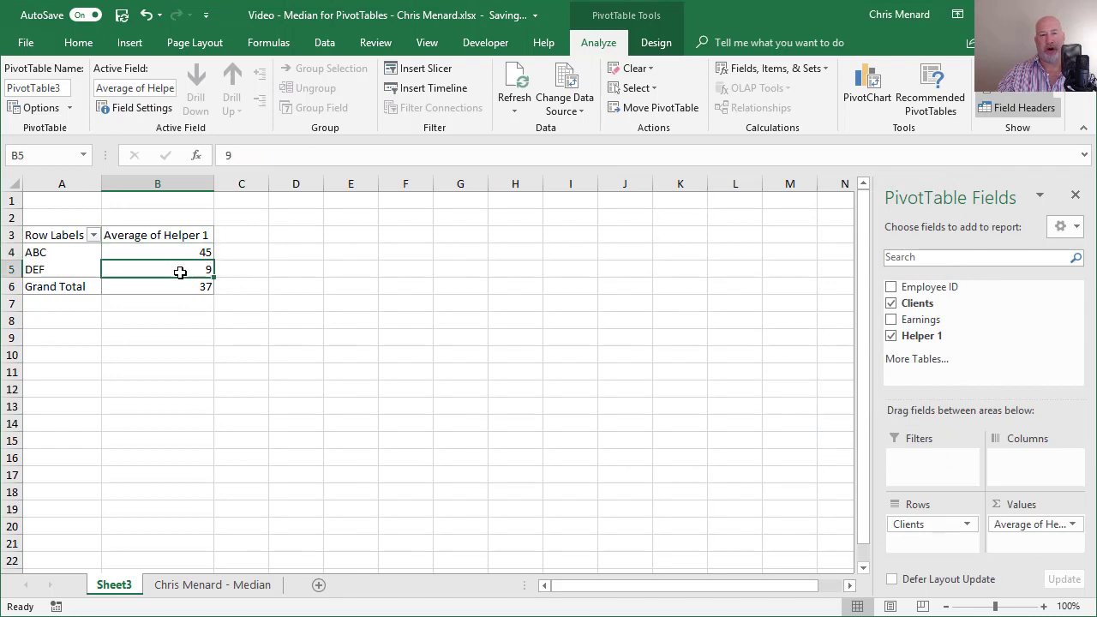
- Rename the value heading in B3 to 'Median of Earning' and return to the Median sheet
click(158, 235)
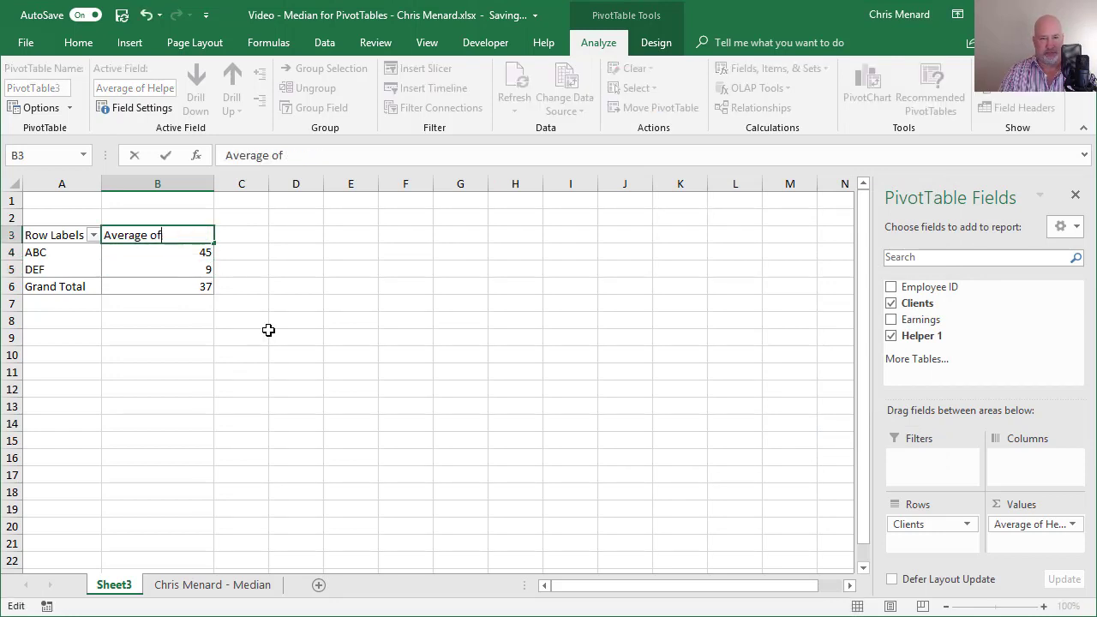
text(Media)
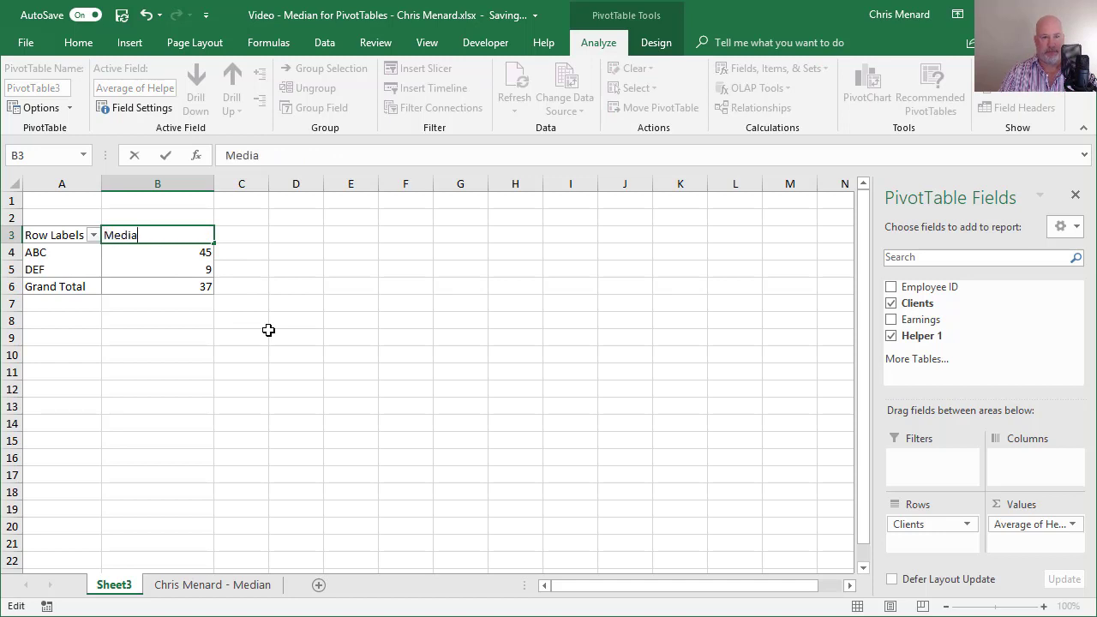
text(Median of Ea)
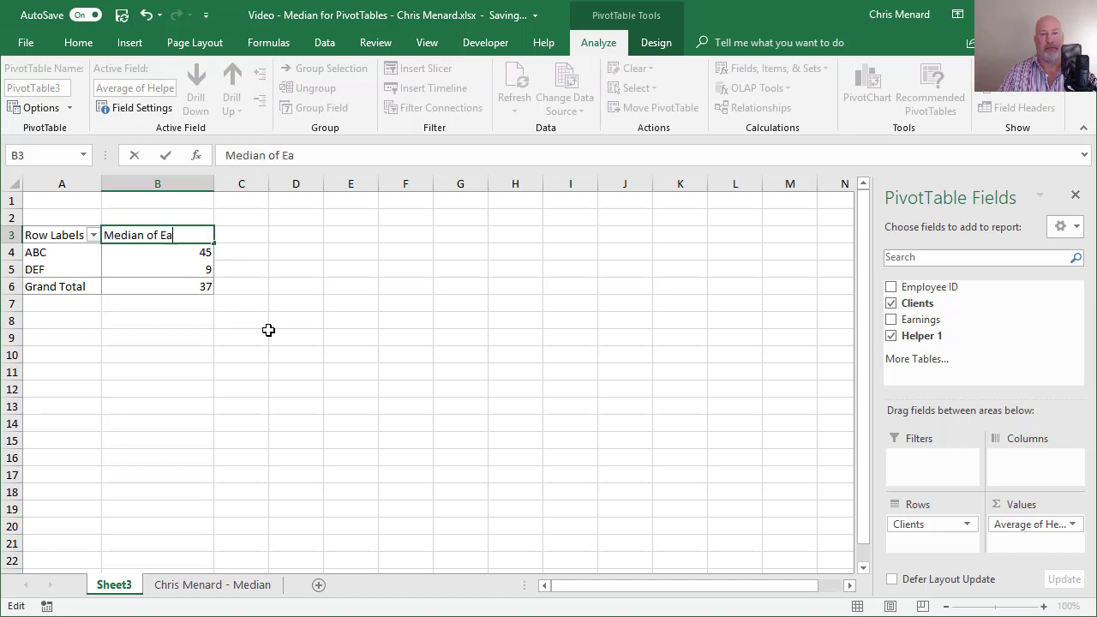
text(rning)
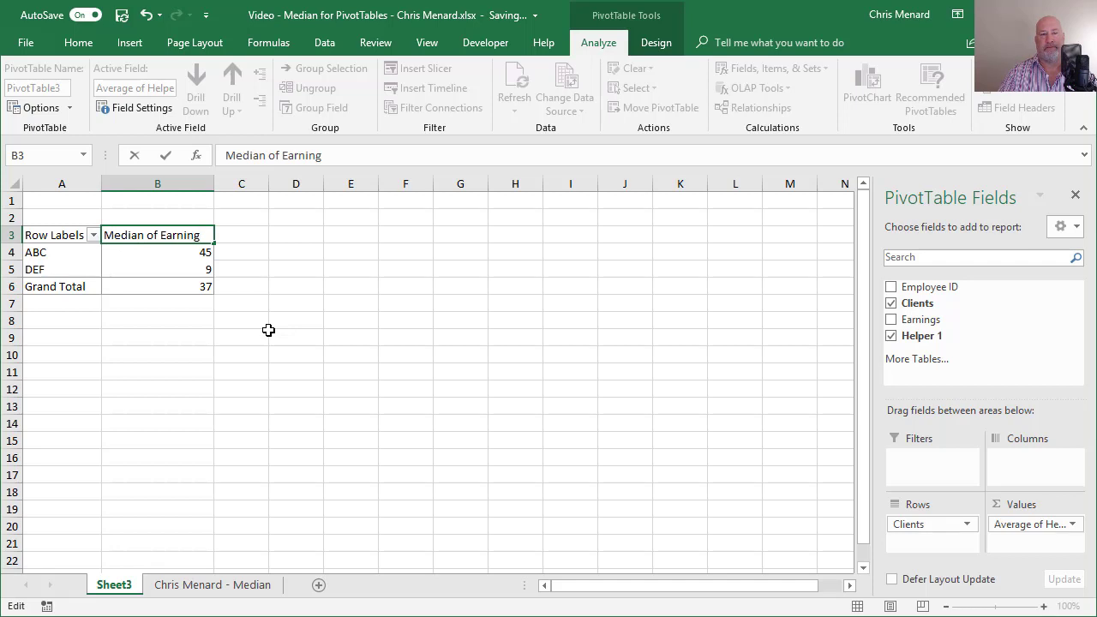
click(158, 252)
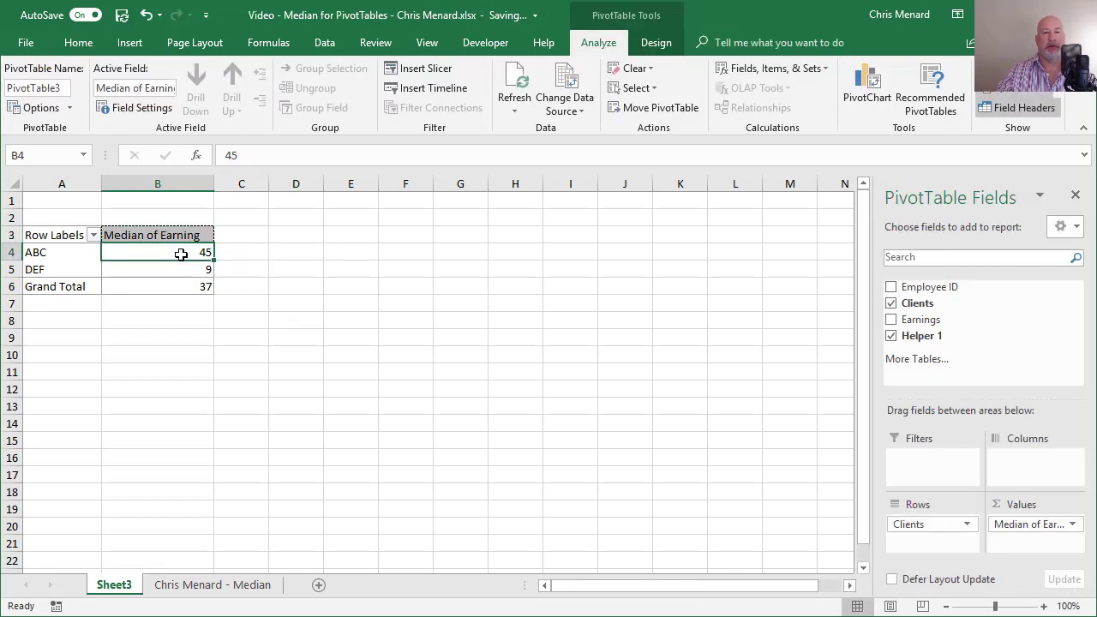
click(213, 585)
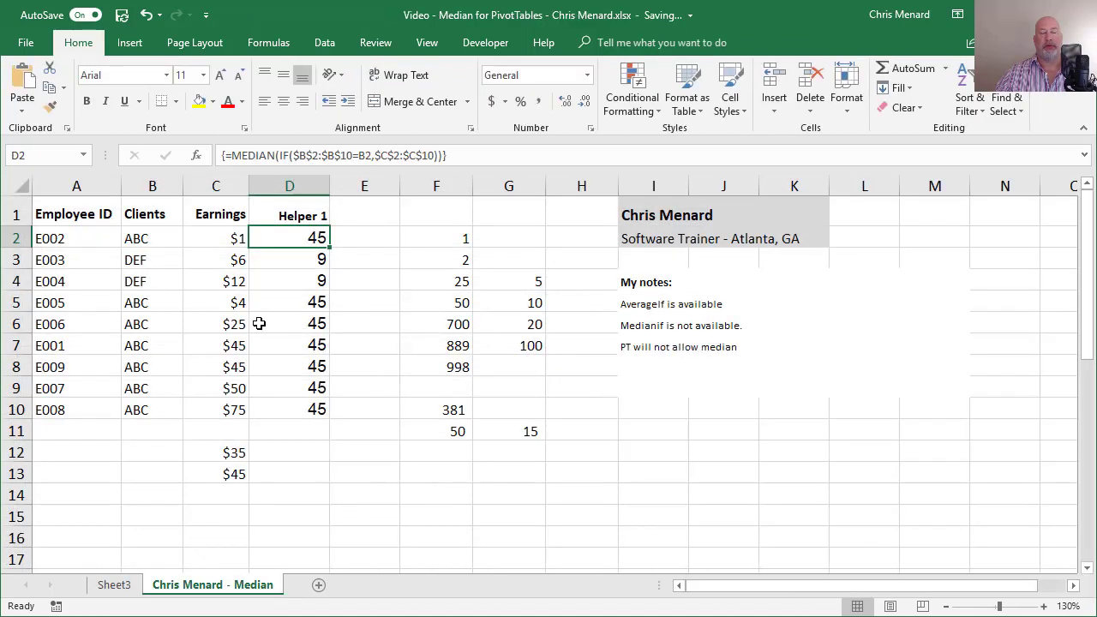
mouse_move(291, 216)
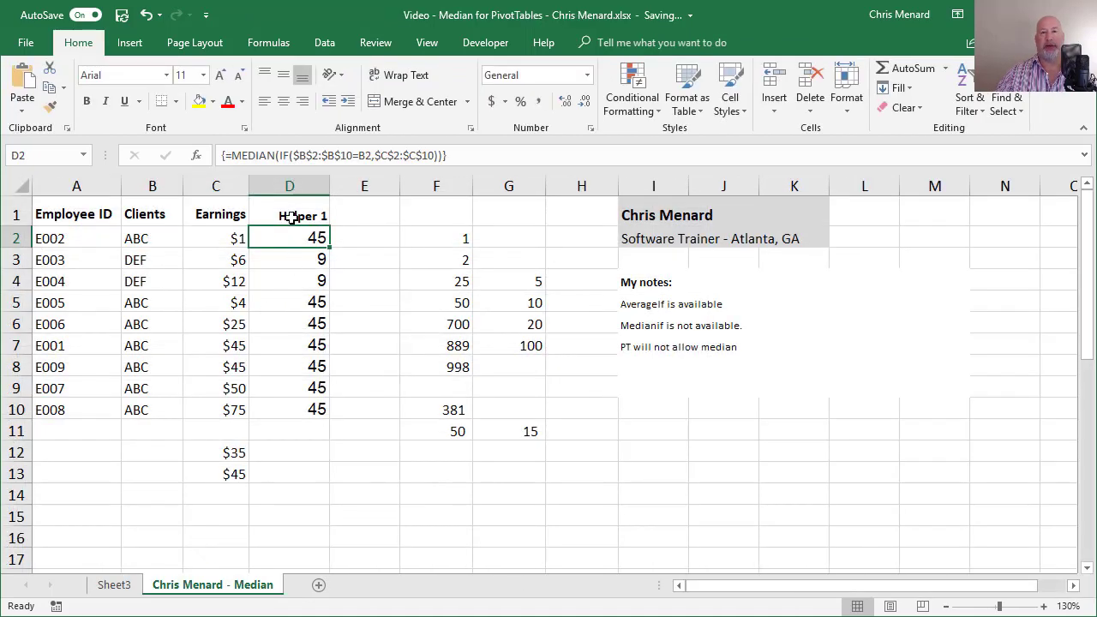
mouse_move(288, 240)
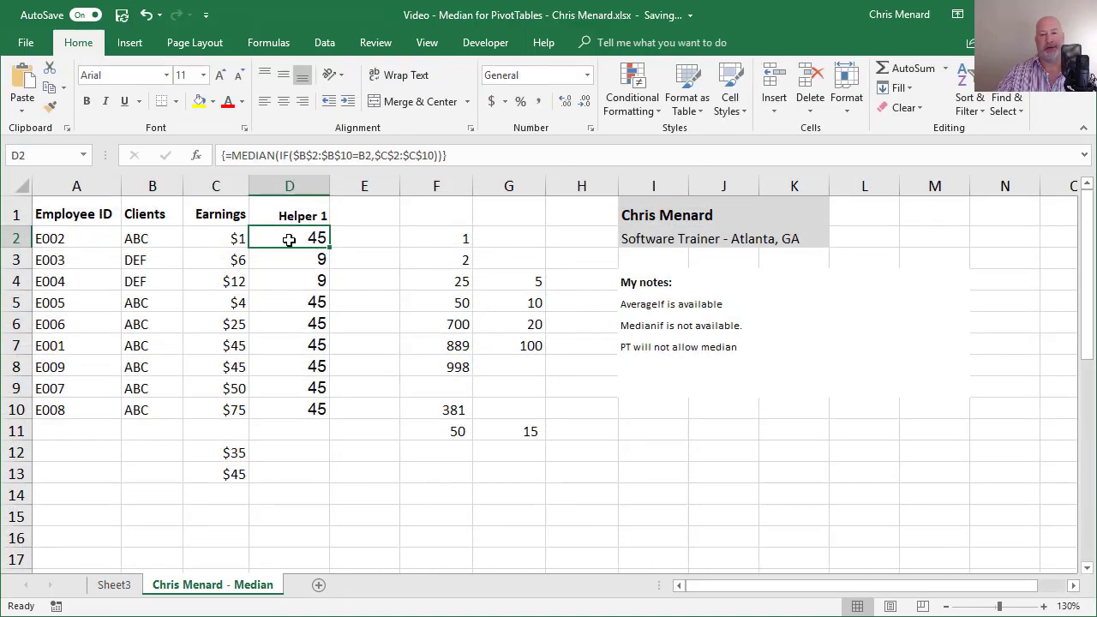
mouse_move(374, 275)
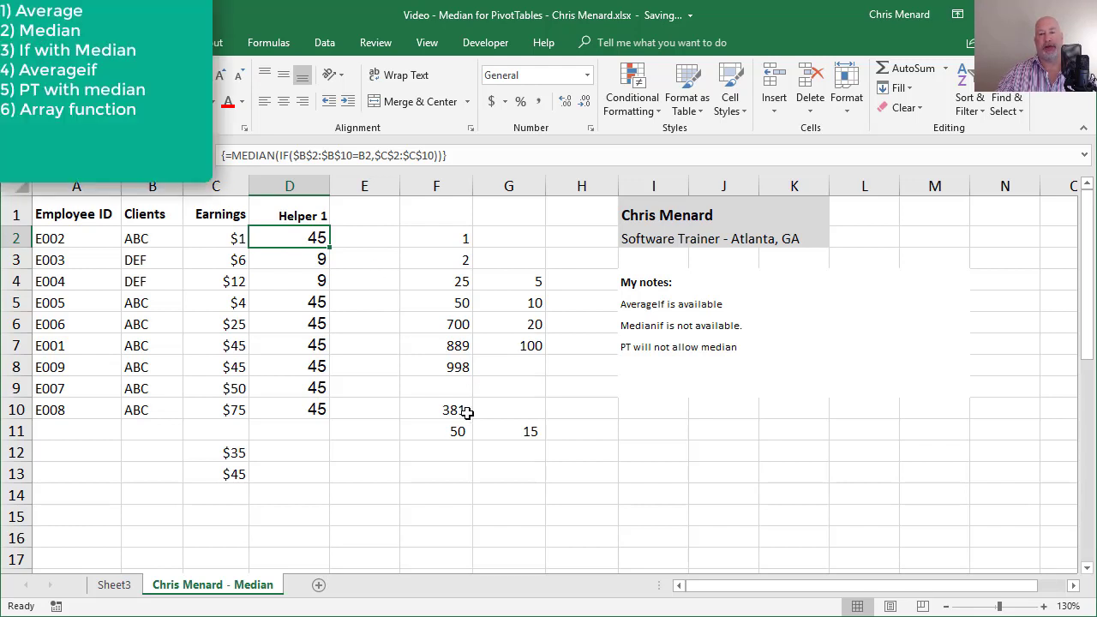
mouse_move(370, 429)
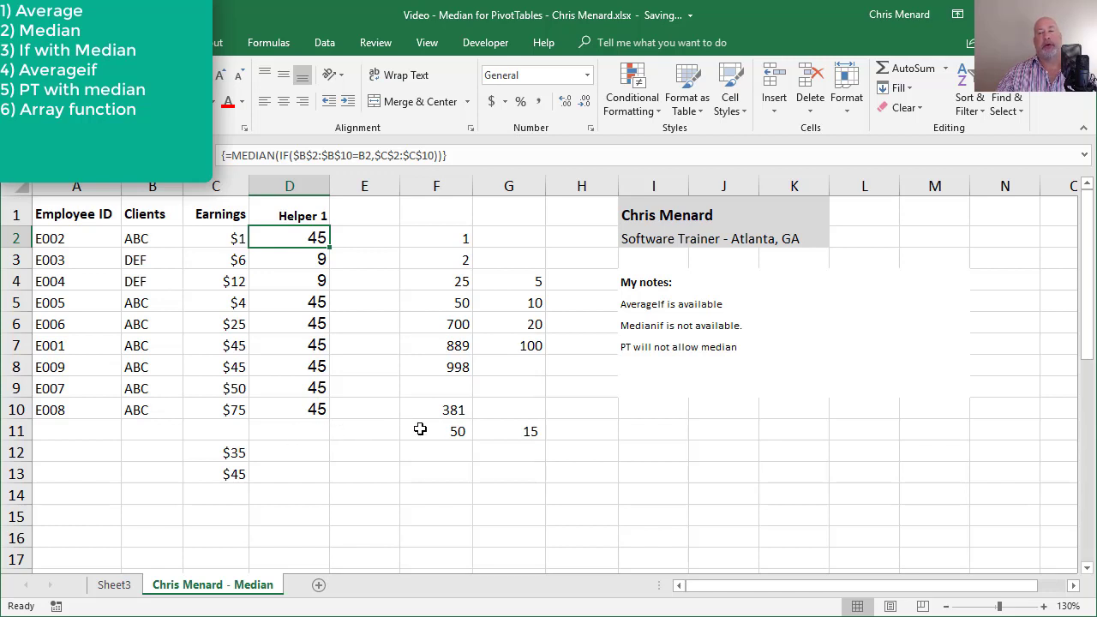
mouse_move(648, 353)
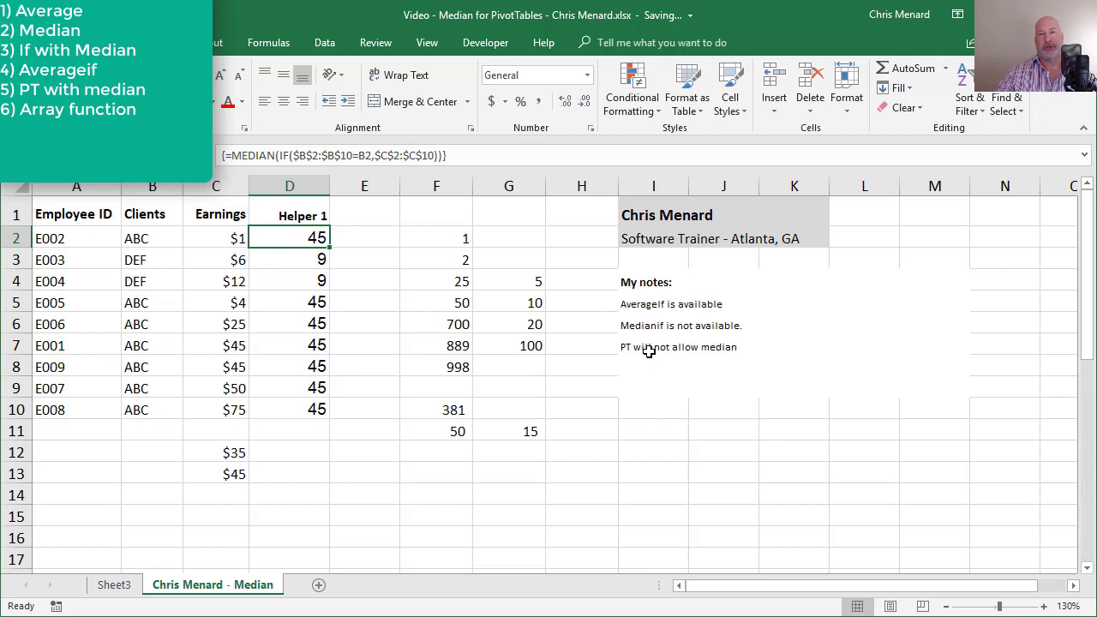
mouse_move(285, 213)
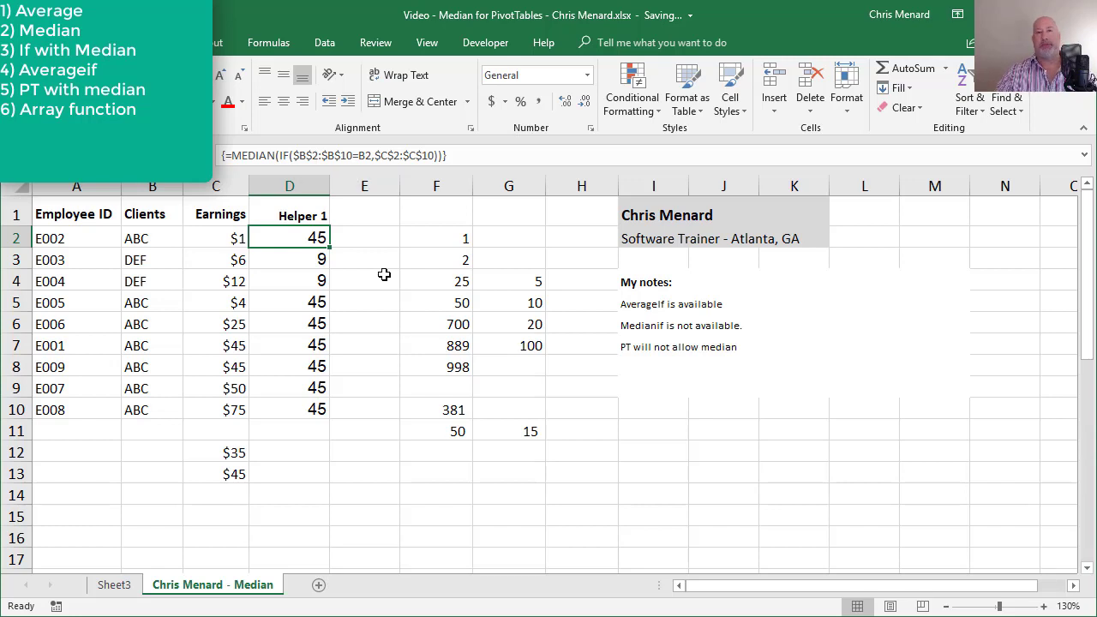
mouse_move(859, 499)
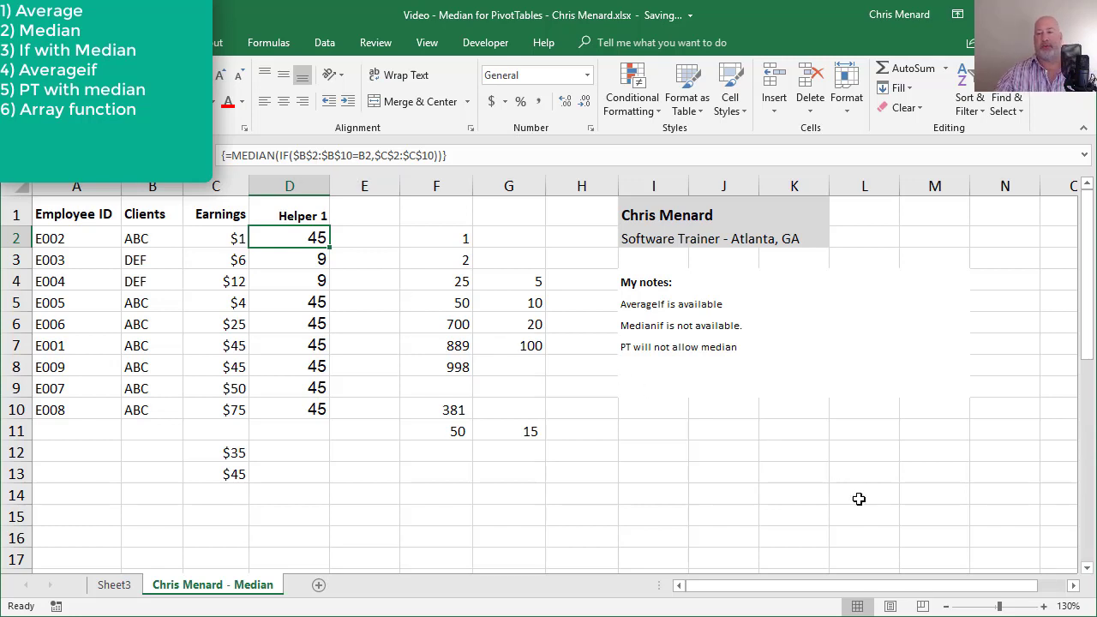